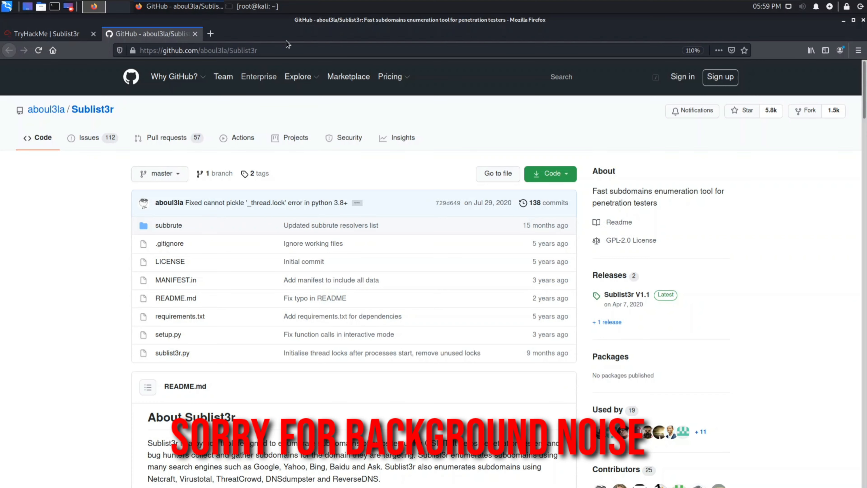
{"action": "mouse_move", "coordinate": [87, 261]}
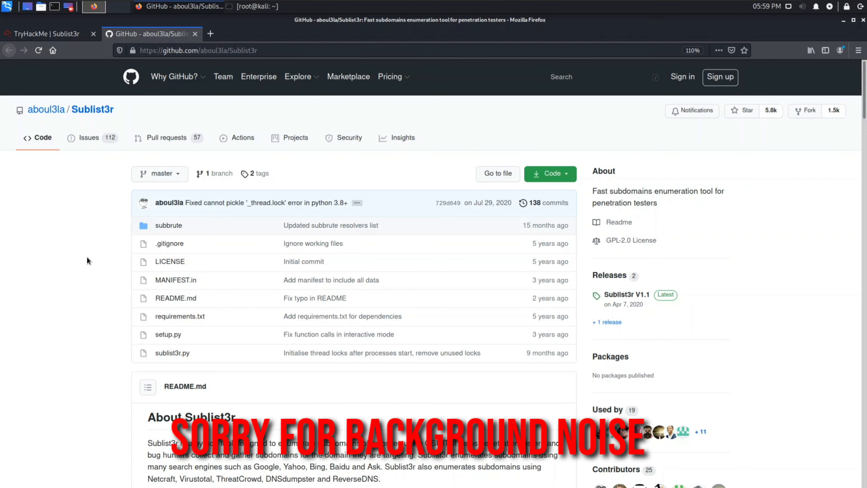
Scroll through the Sublist3r GitHub README, then return to the TryHackMe Sublist3r room at Task 1
{"action": "scroll", "scroll_direction": "down", "scroll_amount": 3}
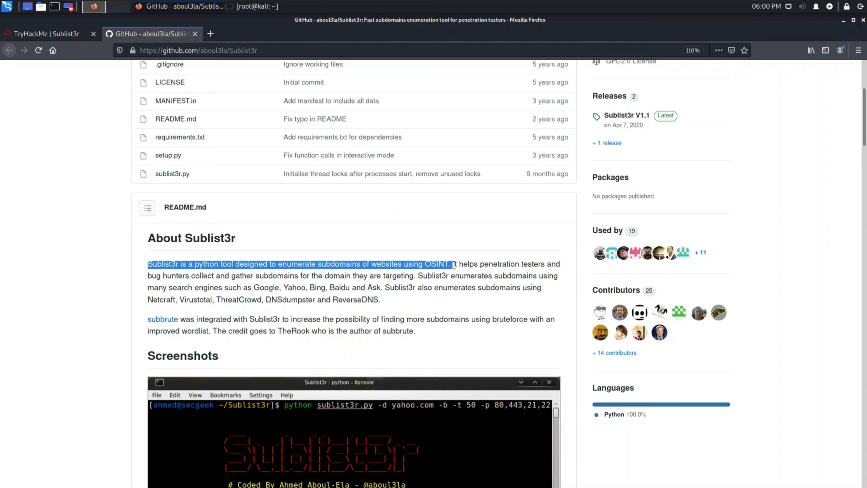
{"action": "left_click", "coordinate": [426, 245]}
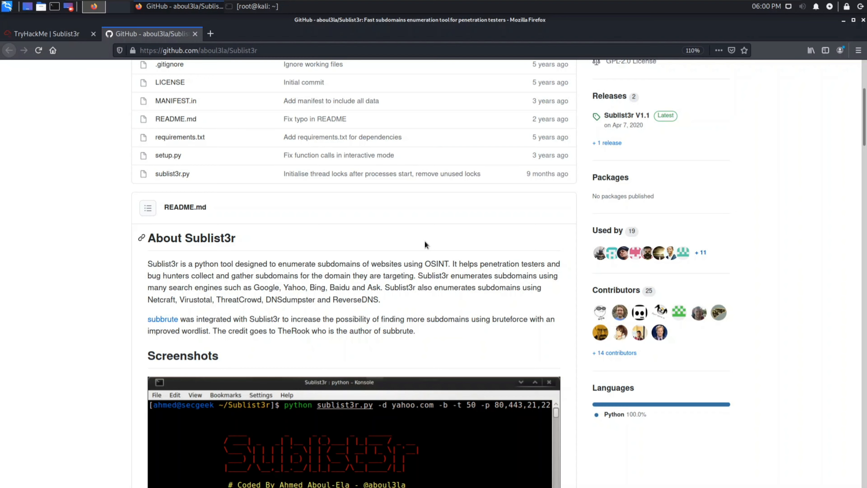
{"action": "scroll", "scroll_direction": "down", "scroll_amount": 3}
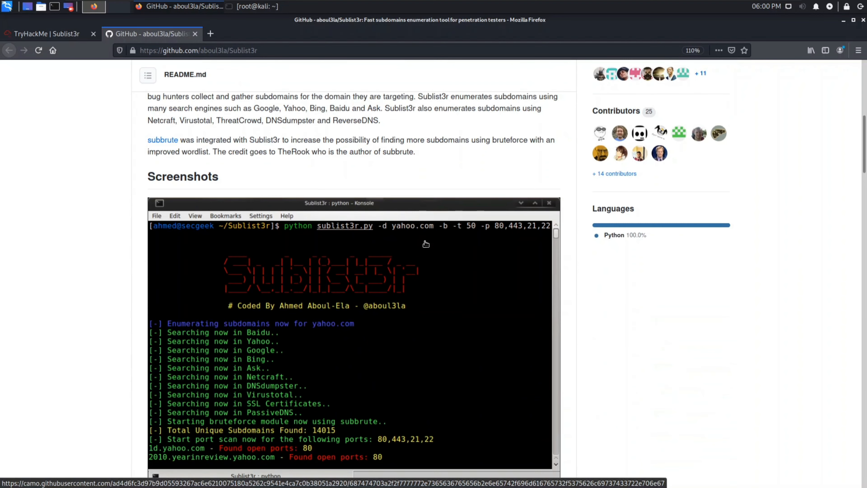
{"action": "scroll", "scroll_direction": "down", "scroll_amount": 3}
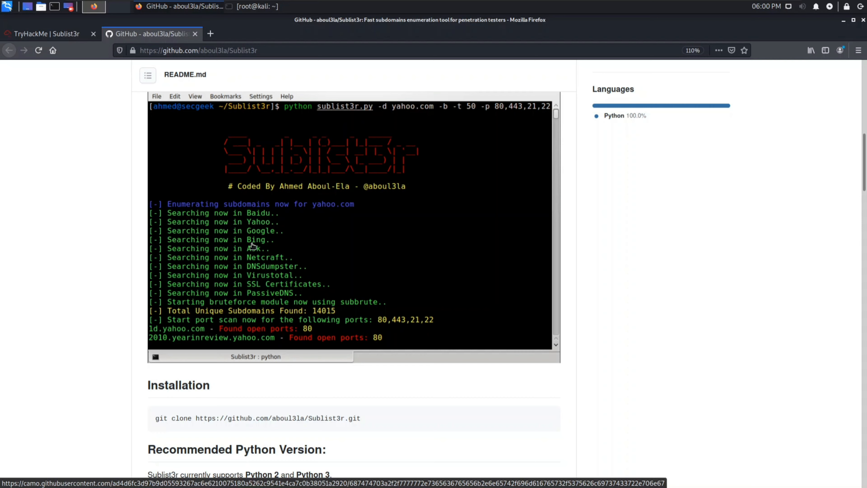
{"action": "scroll", "scroll_direction": "down", "scroll_amount": 3}
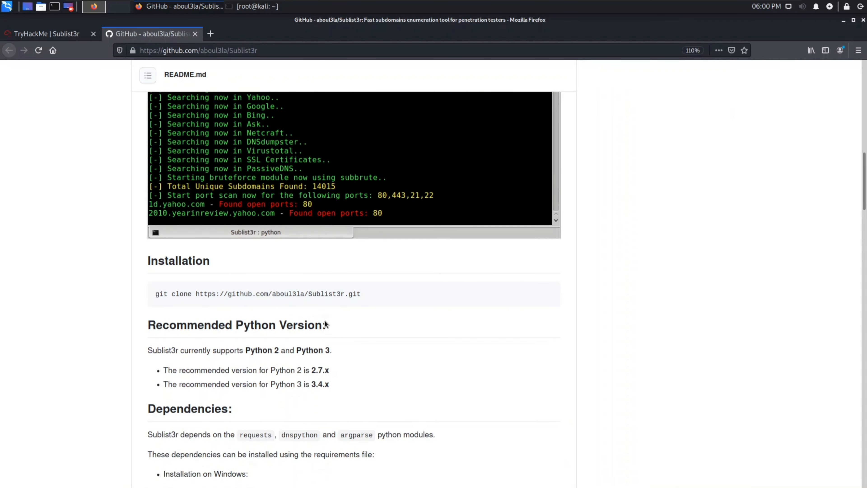
{"action": "scroll", "scroll_direction": "down", "scroll_amount": 3}
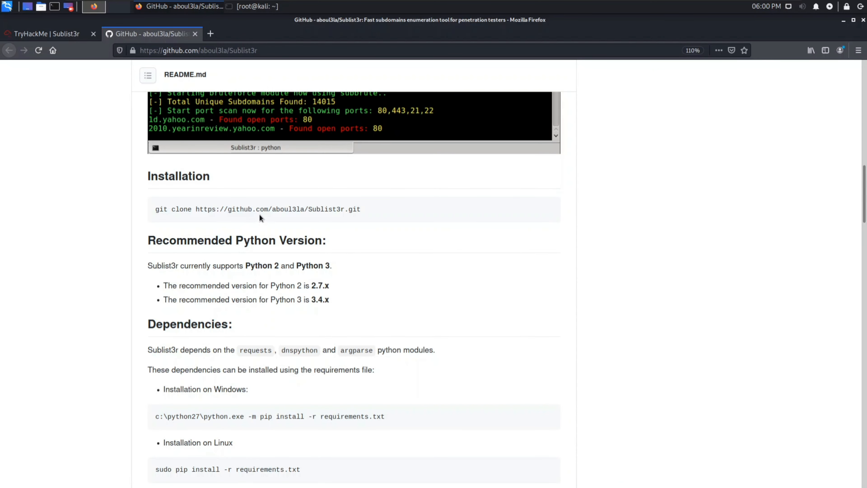
{"action": "mouse_move", "coordinate": [350, 407]}
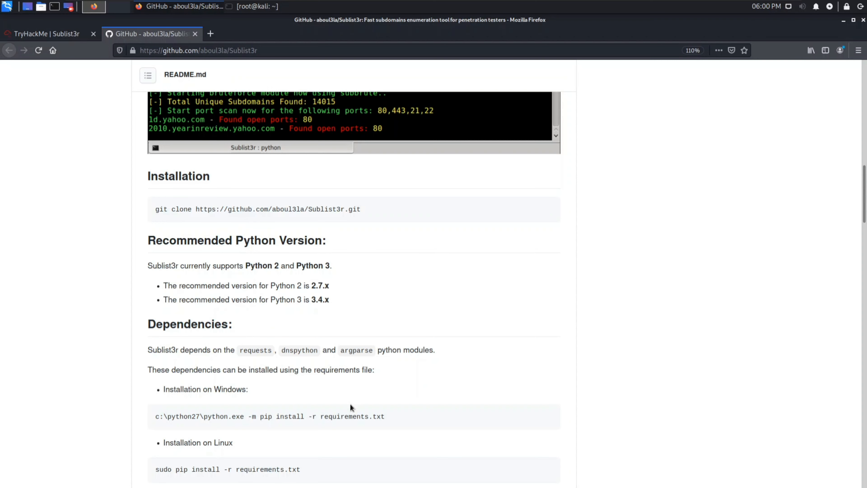
{"action": "scroll", "scroll_direction": "down", "scroll_amount": 3}
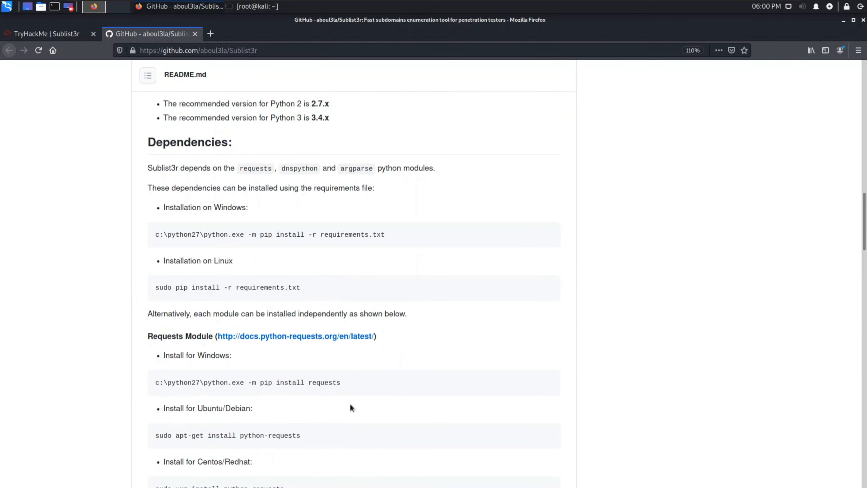
{"action": "scroll", "scroll_direction": "down", "scroll_amount": 3}
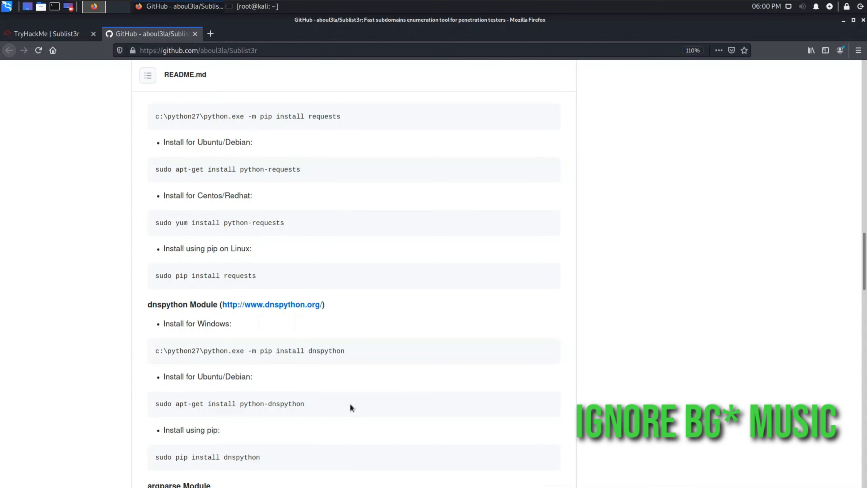
{"action": "scroll", "scroll_direction": "up", "scroll_amount": 3}
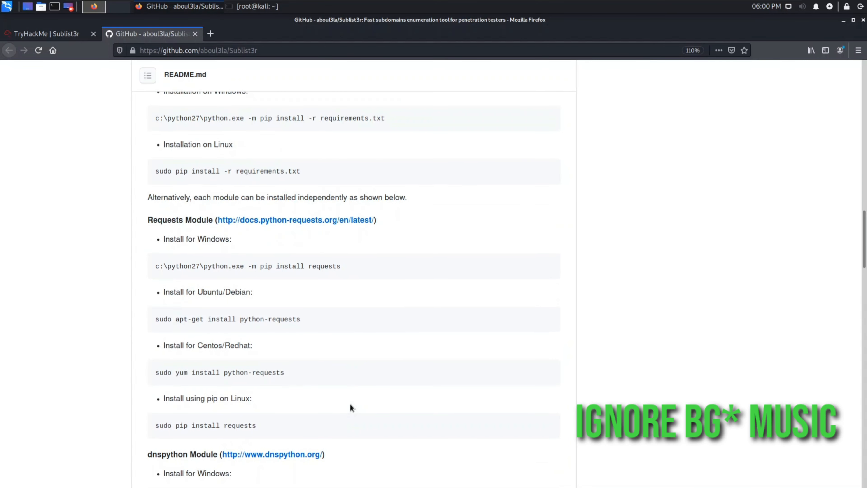
{"action": "scroll", "scroll_direction": "up", "scroll_amount": 3}
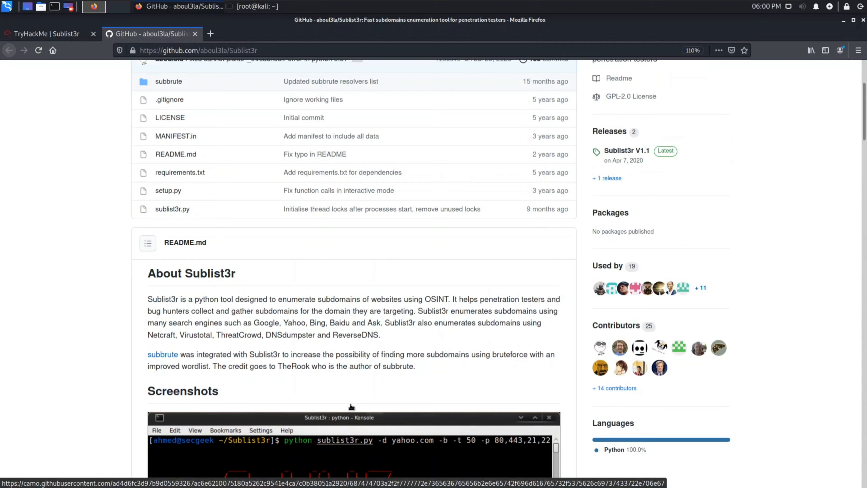
{"action": "scroll", "scroll_direction": "up", "scroll_amount": 3}
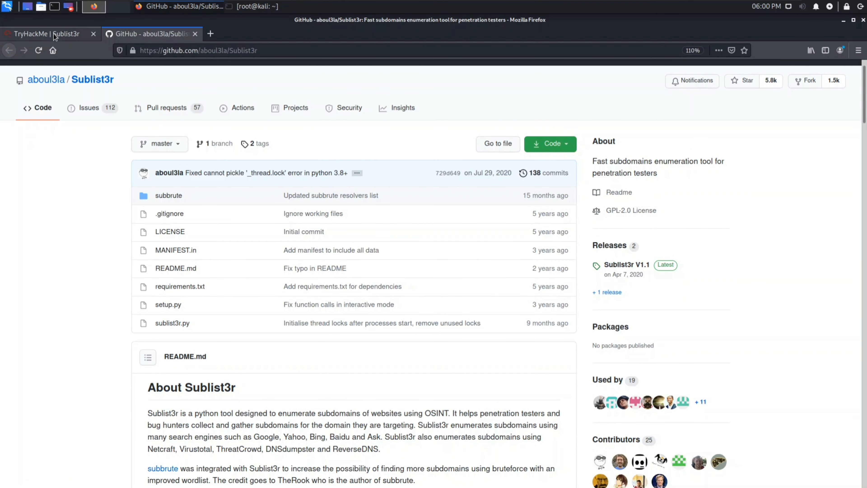
{"action": "left_click", "coordinate": [47, 34]}
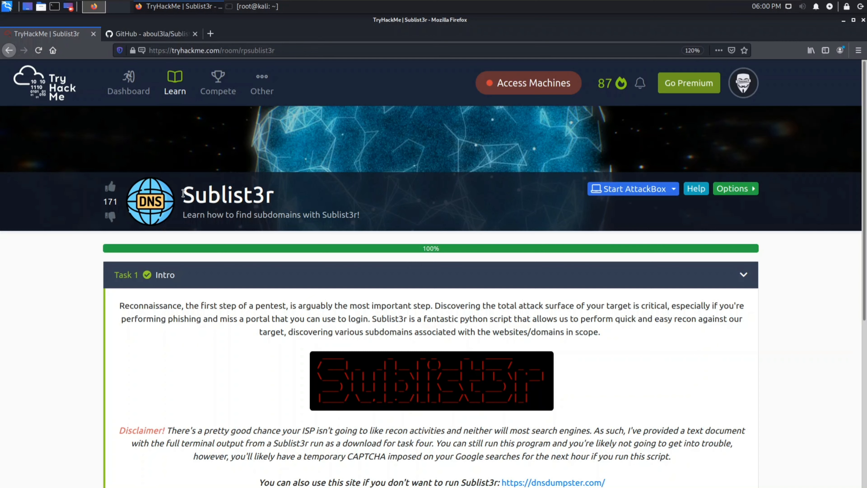
{"action": "mouse_move", "coordinate": [32, 372]}
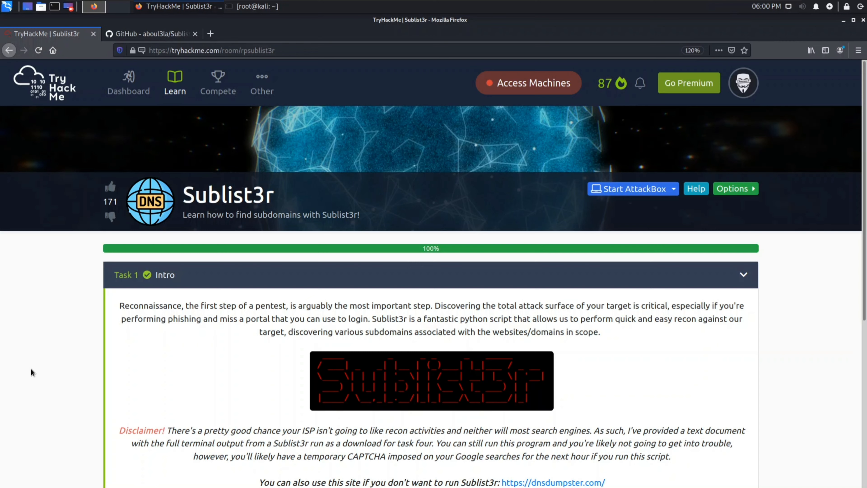
{"action": "mouse_move", "coordinate": [231, 370]}
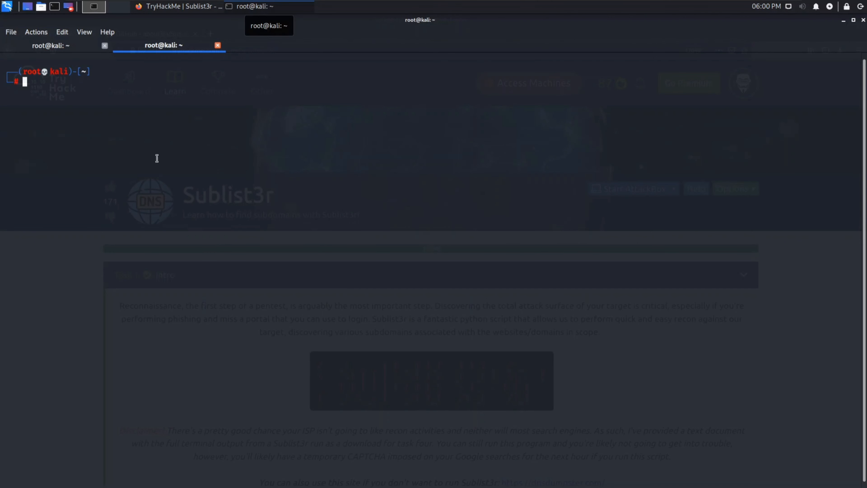
Move into Downloads in the first shell where OpenVPN initialized, then go to the second shell session
{"action": "left_click", "coordinate": [50, 45]}
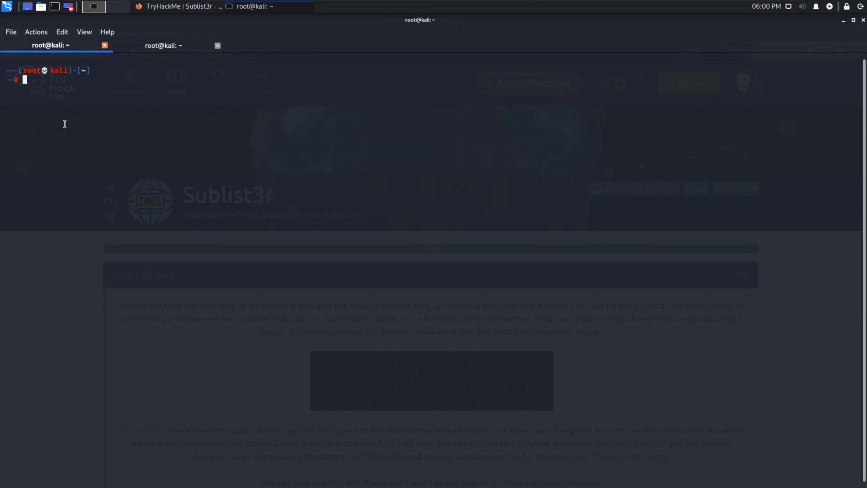
{"action": "type", "text": "cd Downloads"}
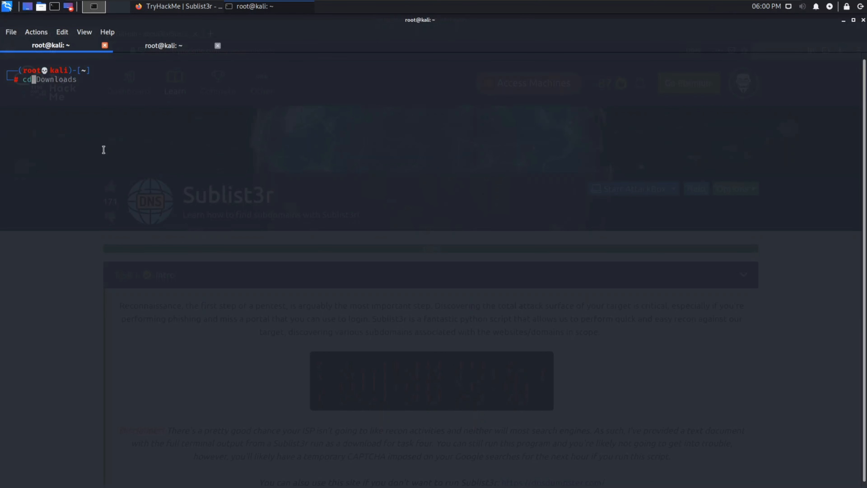
{"action": "key", "text": "Return"}
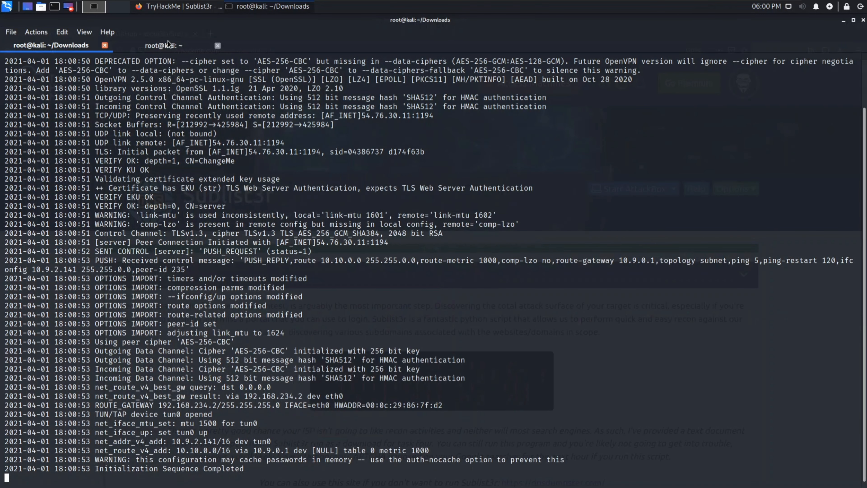
{"action": "left_click", "coordinate": [162, 45]}
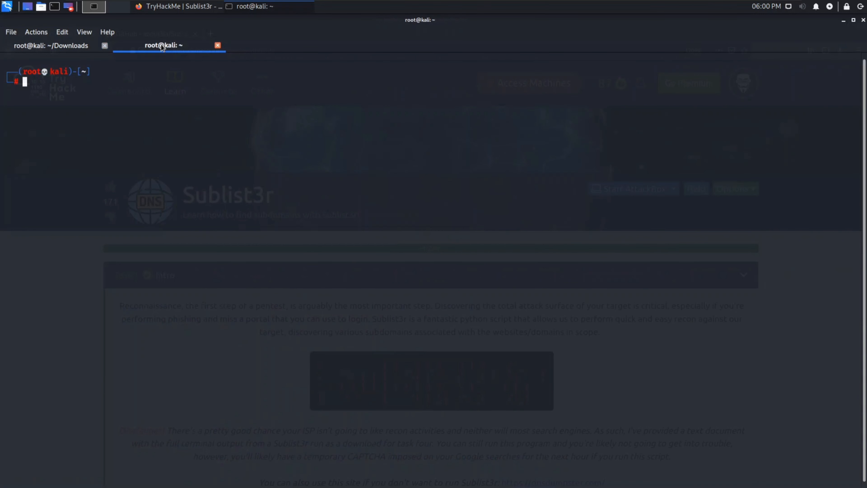
{"action": "mouse_move", "coordinate": [185, 11]}
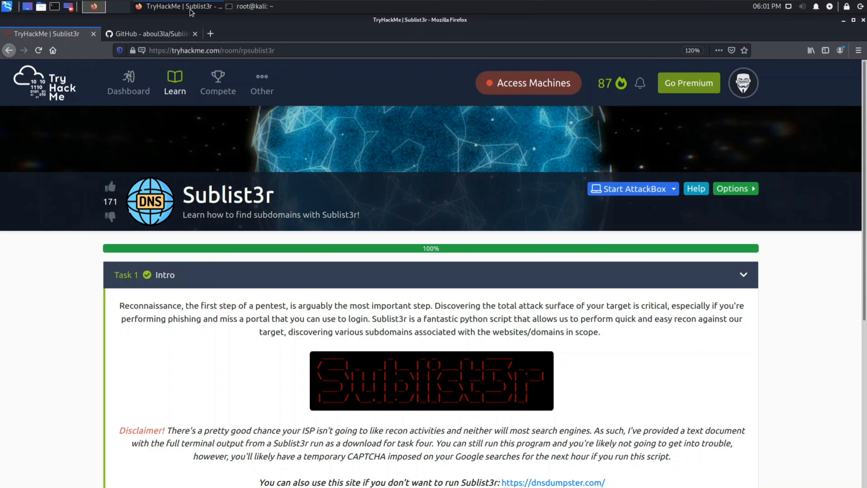
{"action": "scroll", "scroll_direction": "down", "scroll_amount": 3}
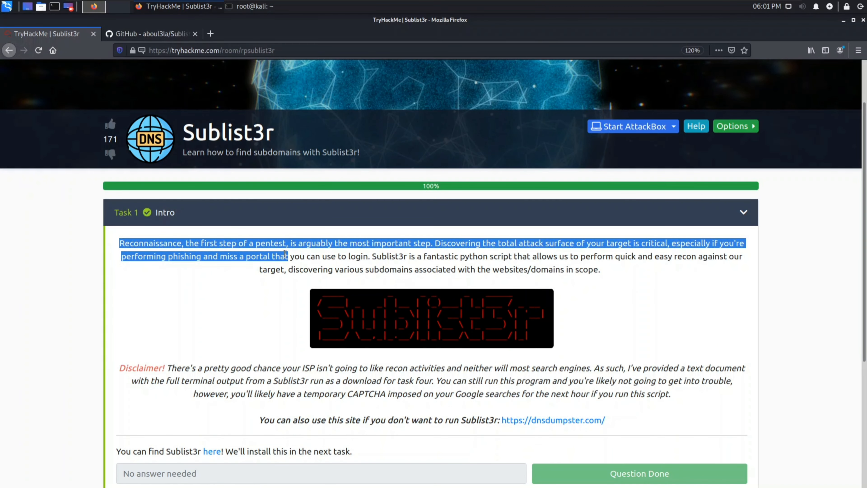
{"action": "left_click", "coordinate": [442, 256]}
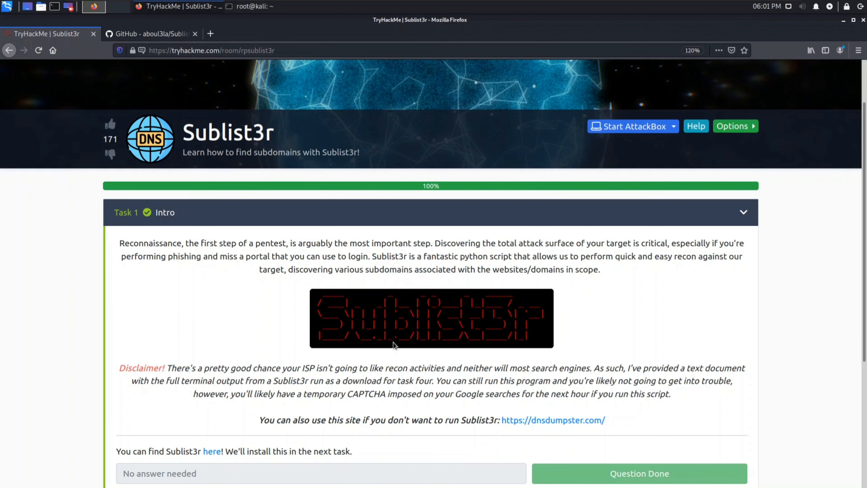
{"action": "scroll", "scroll_direction": "down", "scroll_amount": 3}
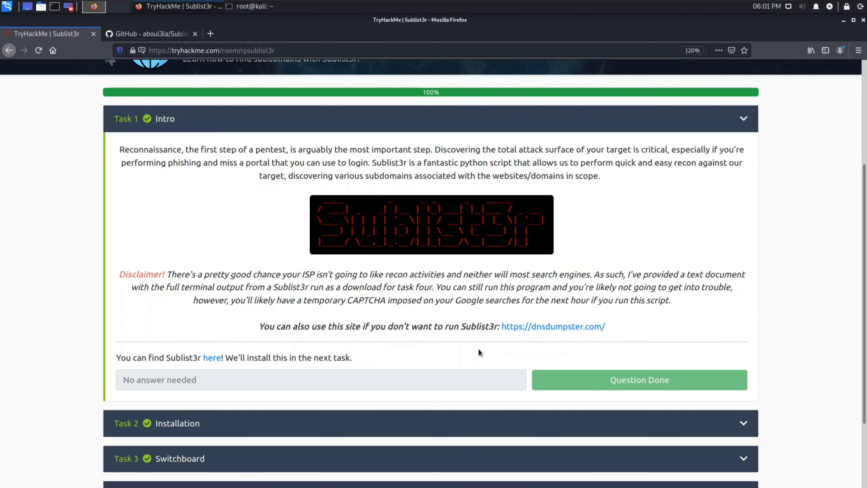
{"action": "mouse_move", "coordinate": [212, 357]}
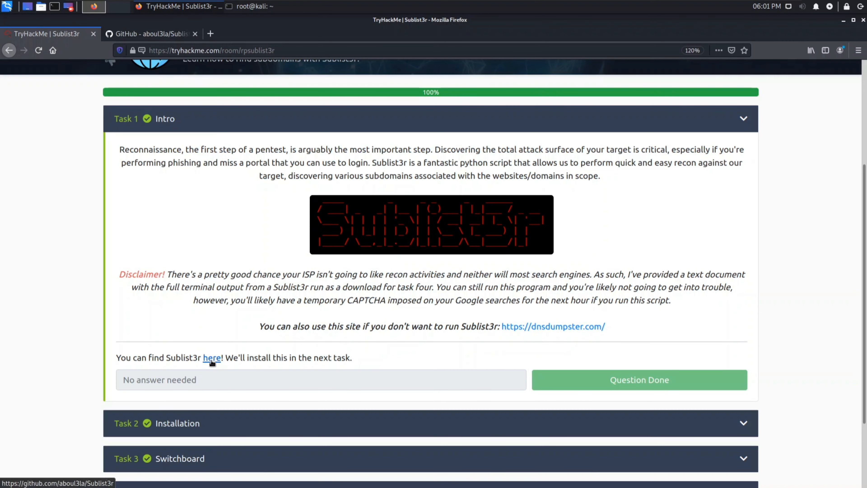
{"action": "double_click", "coordinate": [212, 357]}
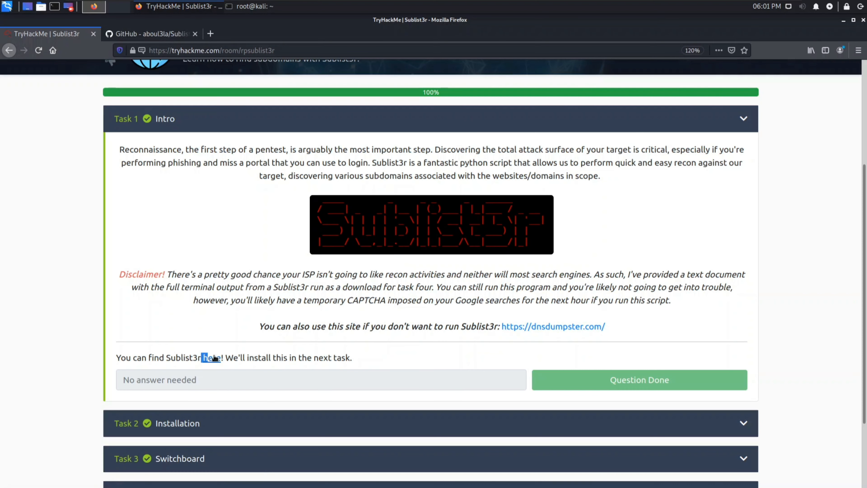
{"action": "left_click", "coordinate": [150, 34]}
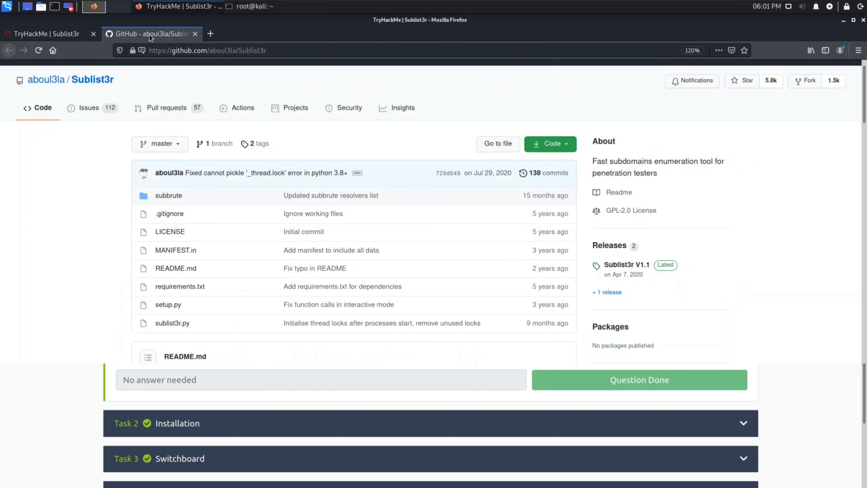
{"action": "scroll", "scroll_direction": "down", "scroll_amount": 3}
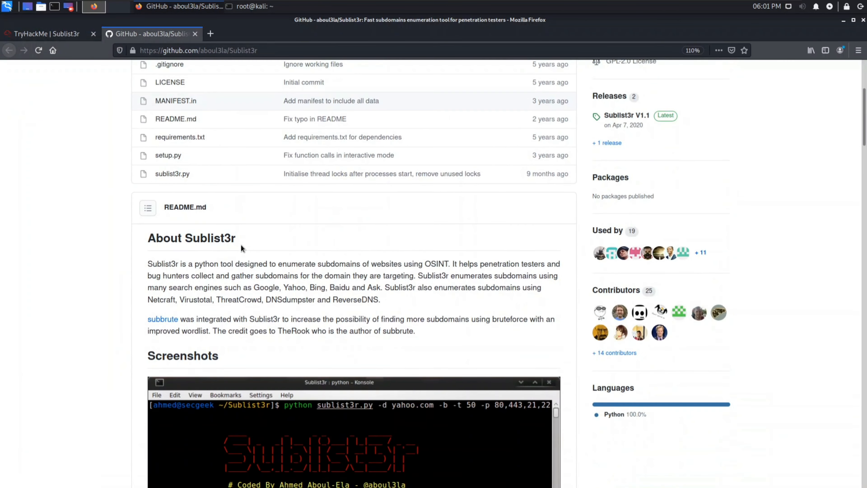
{"action": "scroll", "scroll_direction": "down", "scroll_amount": 3}
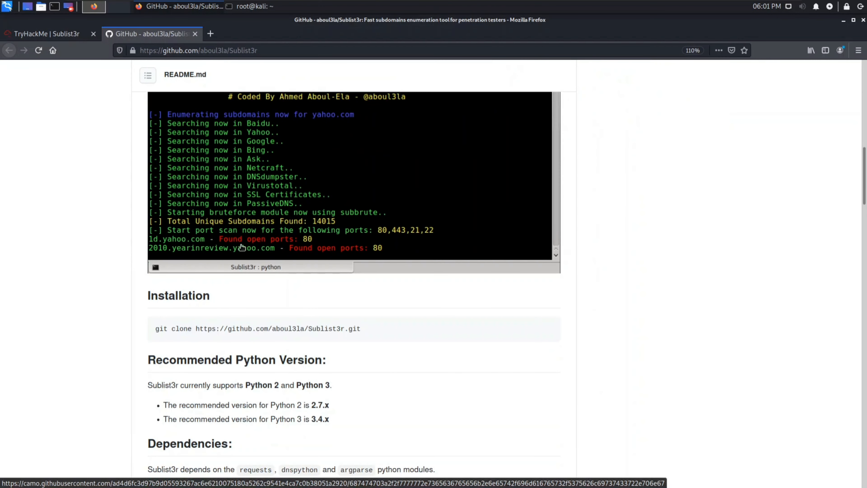
{"action": "left_click", "coordinate": [50, 34]}
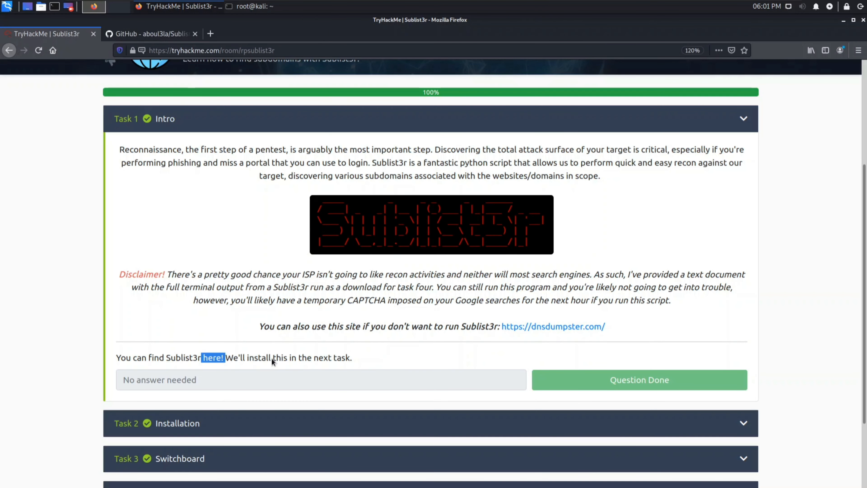
{"action": "mouse_move", "coordinate": [656, 404]}
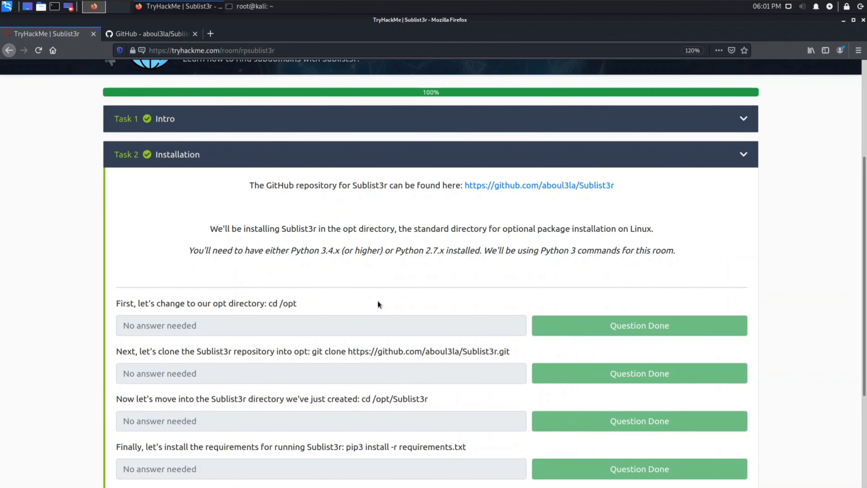
Read Task 2 Installation and copy the git clone command for aboul3la/Sublist3r from the README
{"action": "scroll", "scroll_direction": "down", "scroll_amount": 3}
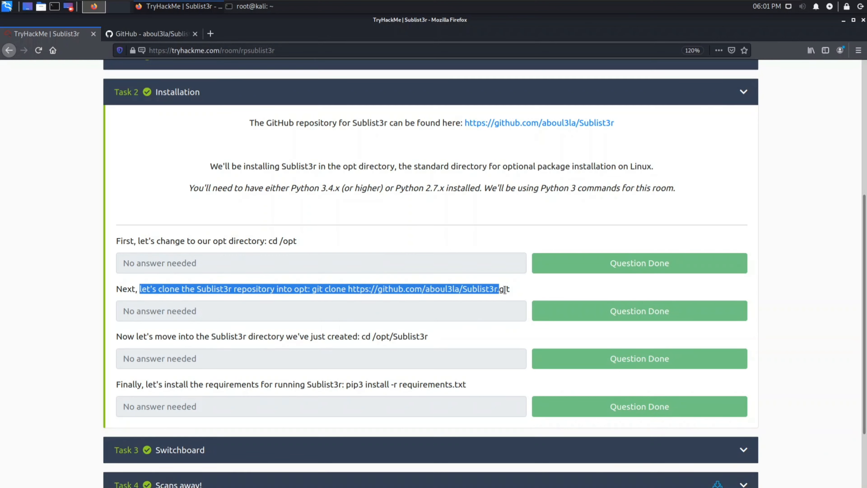
{"action": "left_click", "coordinate": [246, 349]}
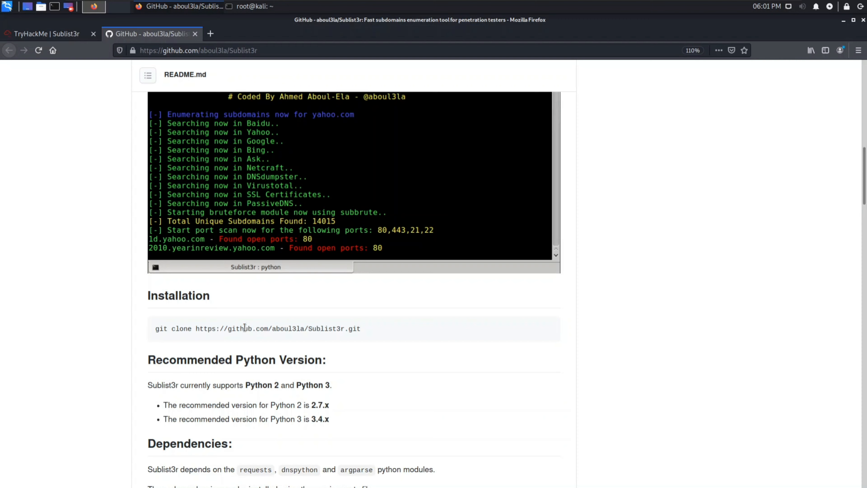
{"action": "right_click", "coordinate": [257, 327]}
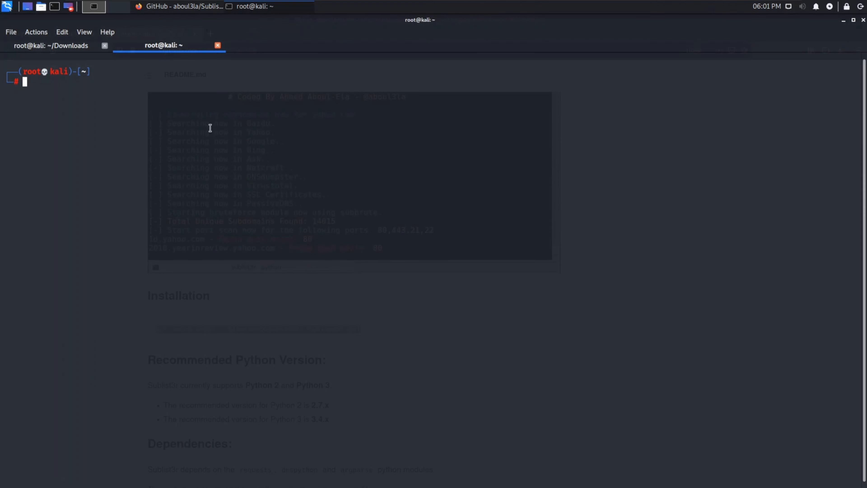
{"action": "type", "text": "cd /o"}
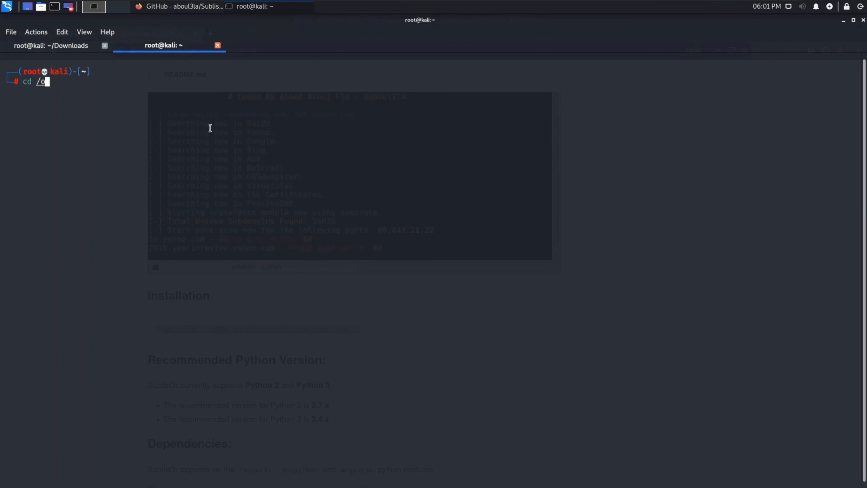
{"action": "key", "text": "Return"}
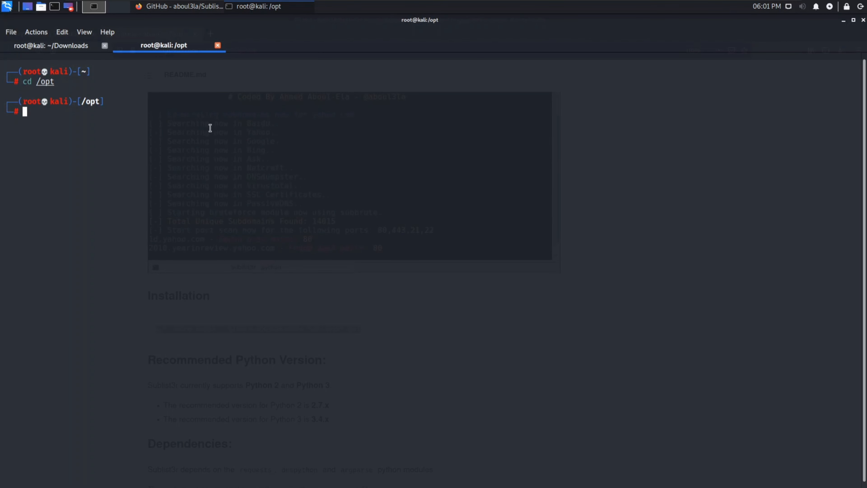
{"action": "type", "text": "git clone https://github.com/aboul3la/Sublist3r.git"}
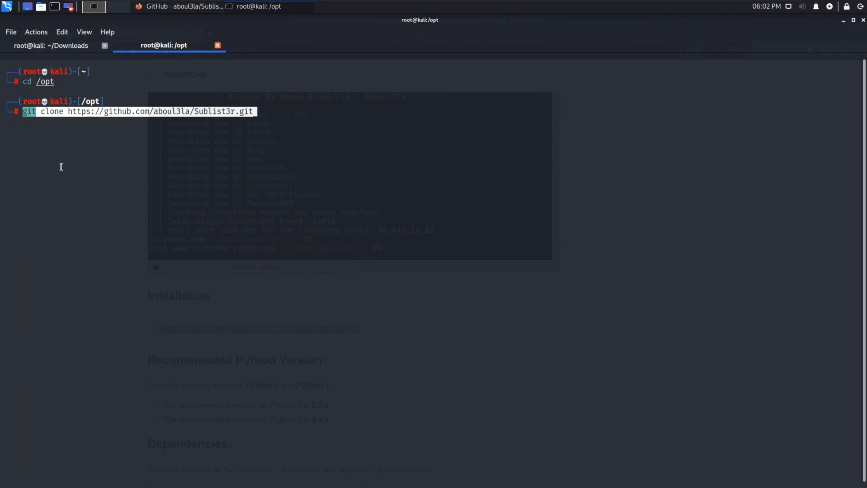
{"action": "mouse_move", "coordinate": [311, 98]}
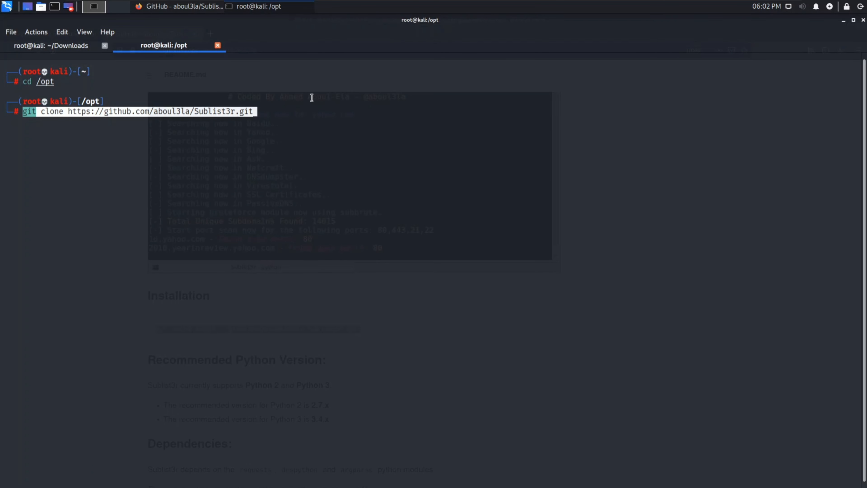
{"action": "key", "text": "Return"}
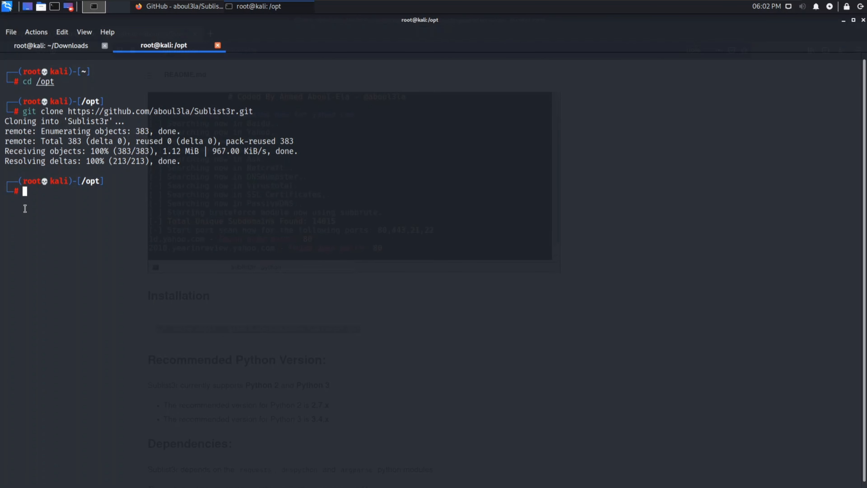
{"action": "mouse_move", "coordinate": [102, 210]}
{"action": "type", "text": "ls"}
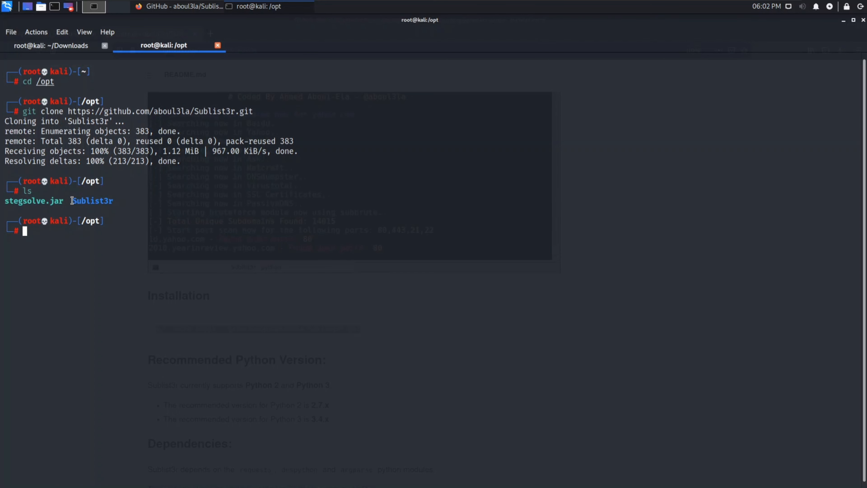
Confirm the Sublist3r folder with ls -la, then return to the GitHub page
{"action": "double_click", "coordinate": [92, 200]}
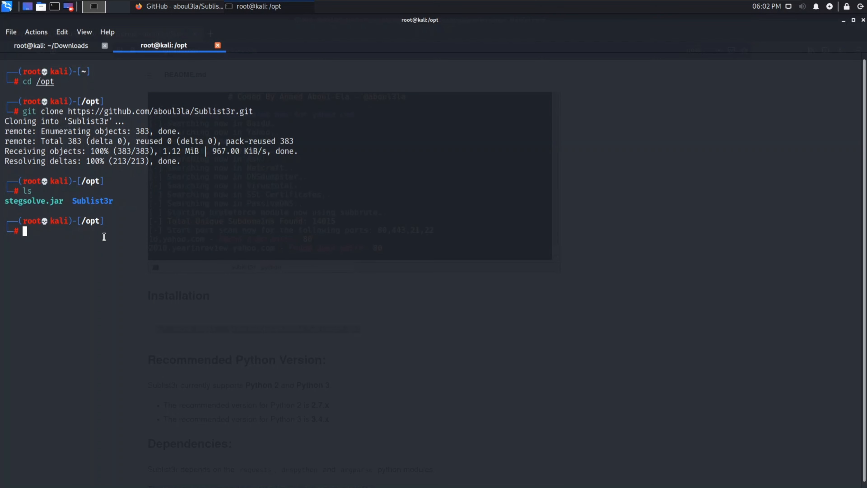
{"action": "type", "text": "ls -la"}
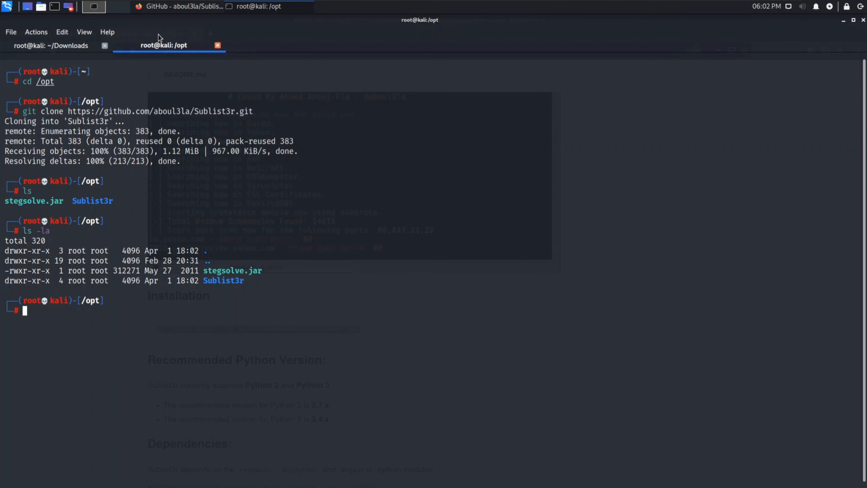
{"action": "left_click", "coordinate": [94, 6]}
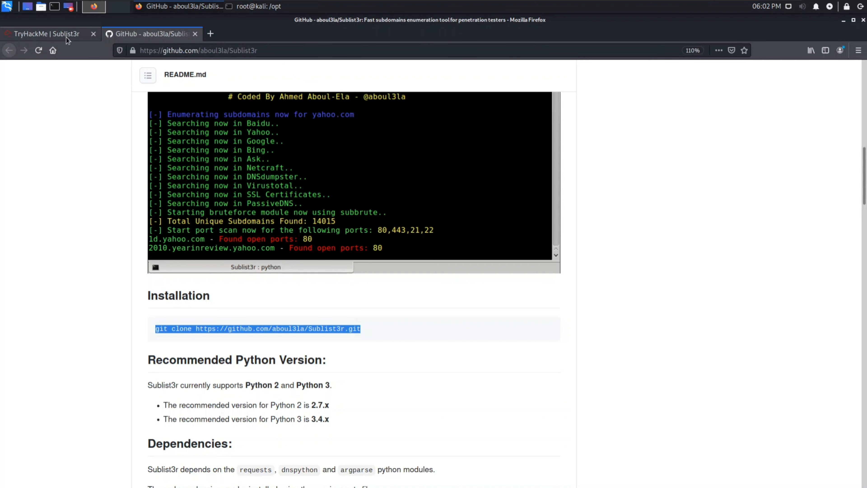
Check the installed Python version, which reports Python 2.7.18, against the README's recommended versions
{"action": "scroll", "scroll_direction": "down", "scroll_amount": 3}
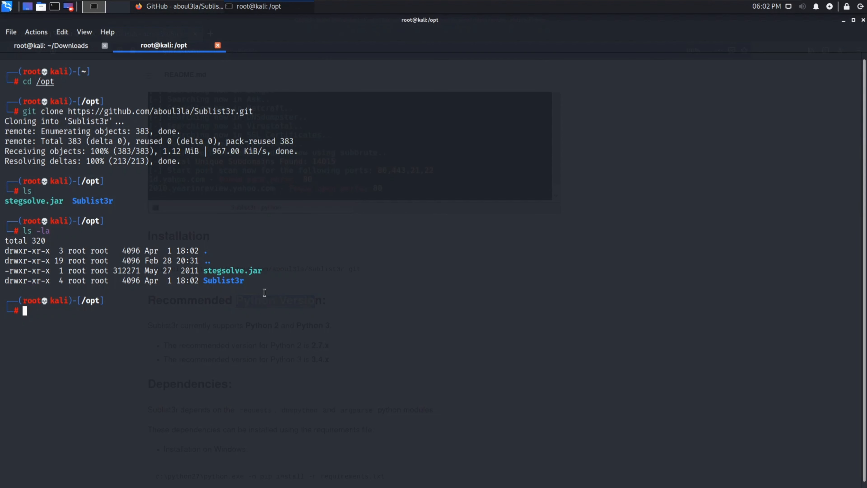
{"action": "type", "text": "python -m SimpleHTTPServer"}
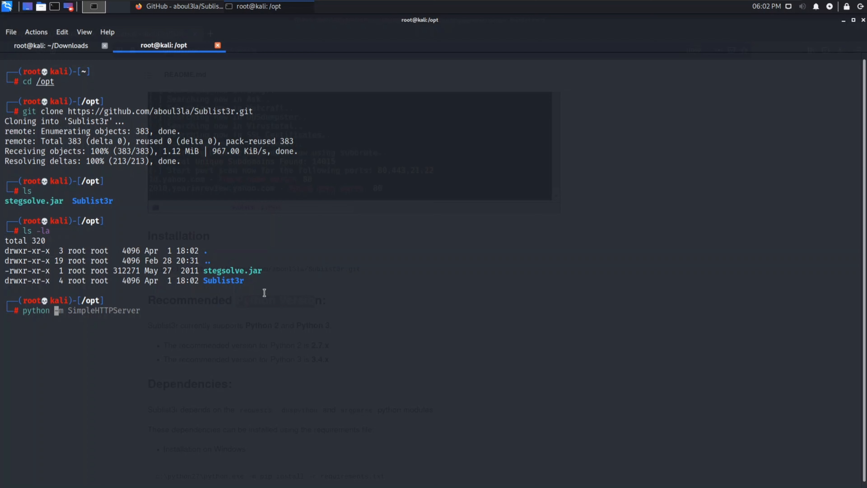
{"action": "key", "text": "Return"}
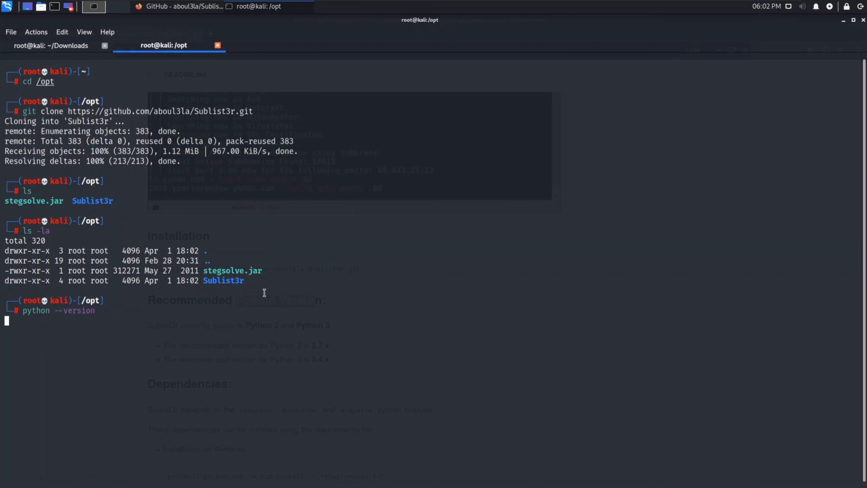
{"action": "key", "text": "Return"}
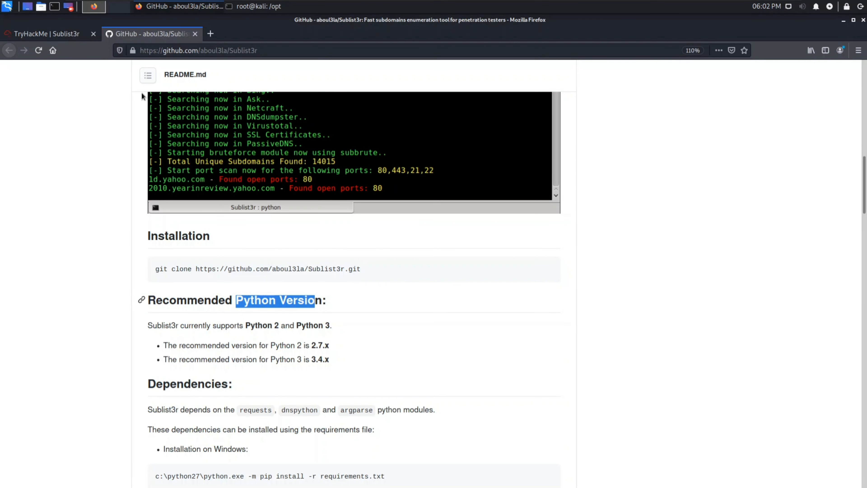
{"action": "left_click", "coordinate": [47, 34]}
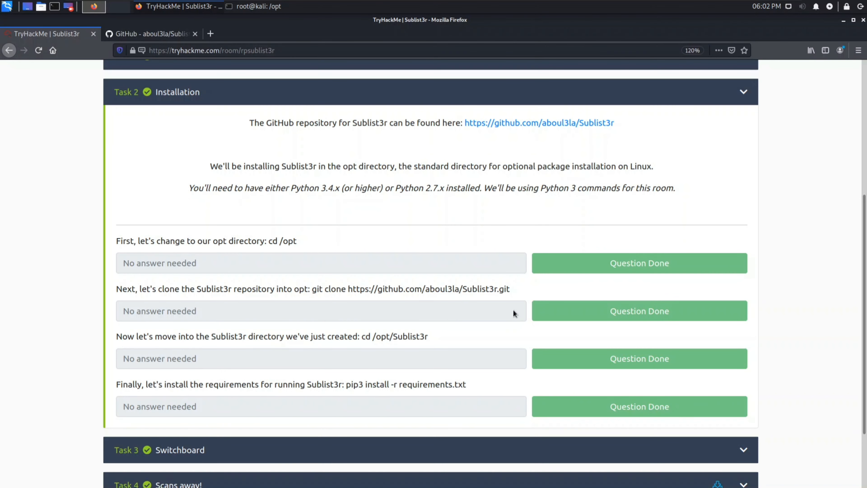
{"action": "mouse_move", "coordinate": [175, 338]}
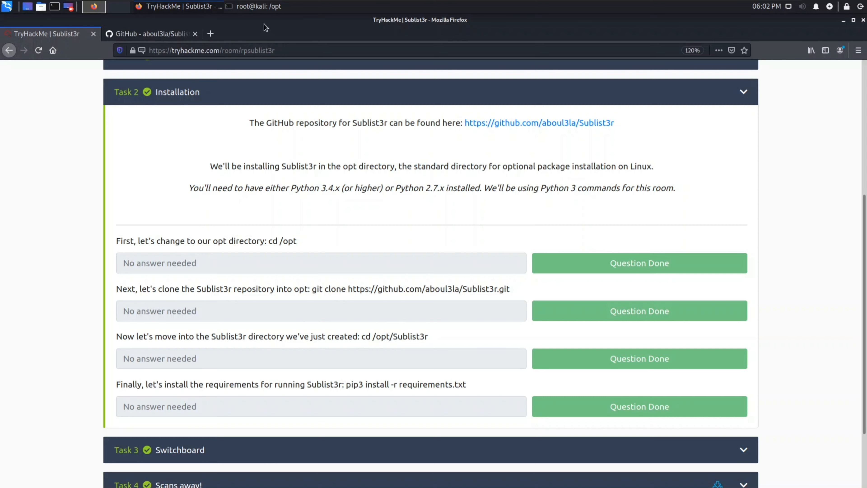
{"action": "left_click", "coordinate": [93, 6]}
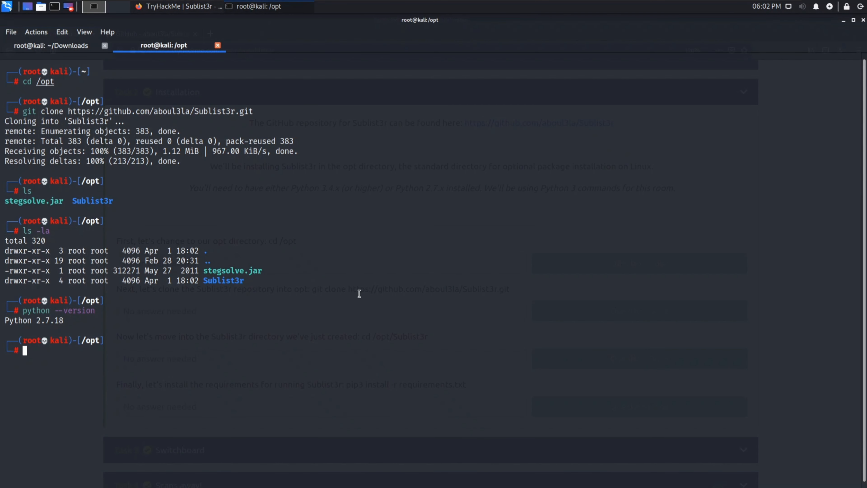
Change into the cloned /opt/Sublist3r directory after reviewing the room's pip3 install step
{"action": "type", "text": "cd sub"}
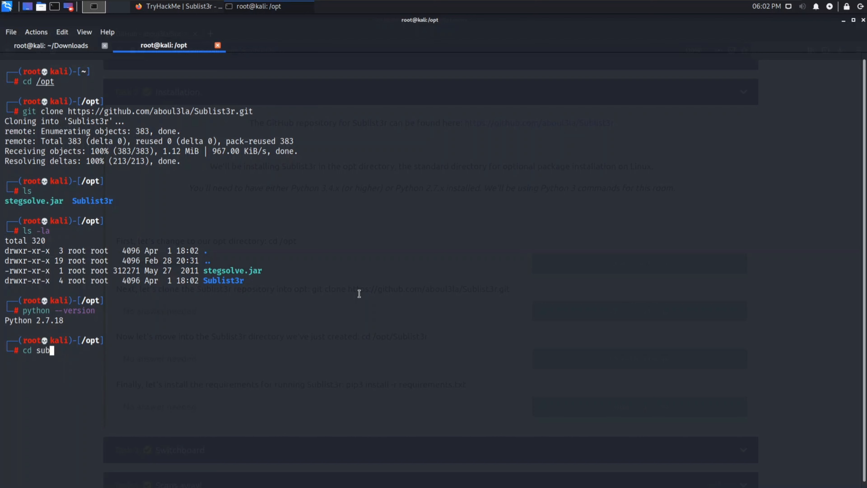
{"action": "key", "text": "Tab"}
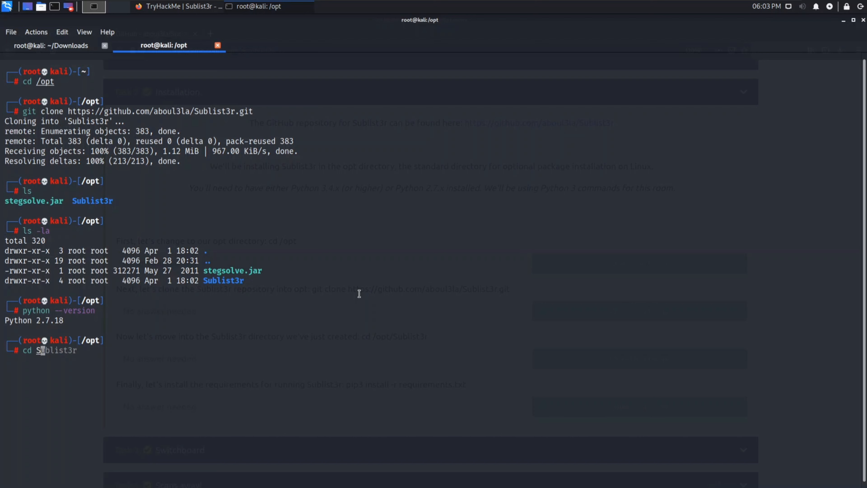
{"action": "key", "text": "Return"}
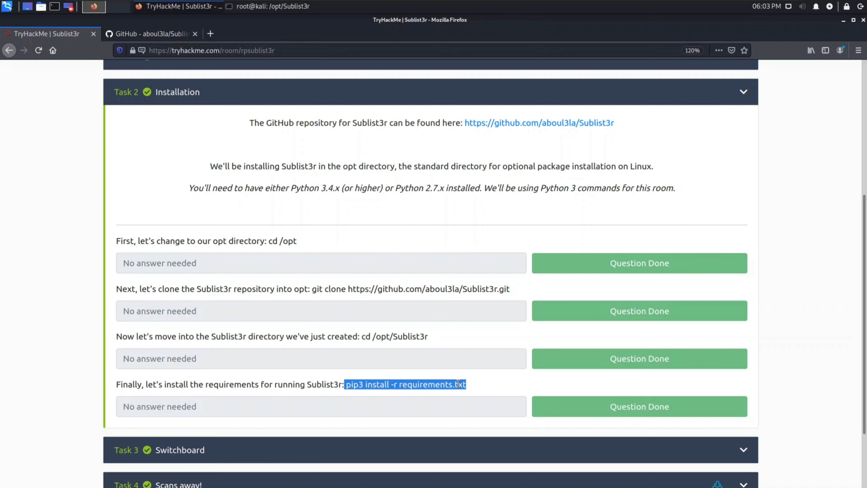
{"action": "mouse_move", "coordinate": [286, 89]}
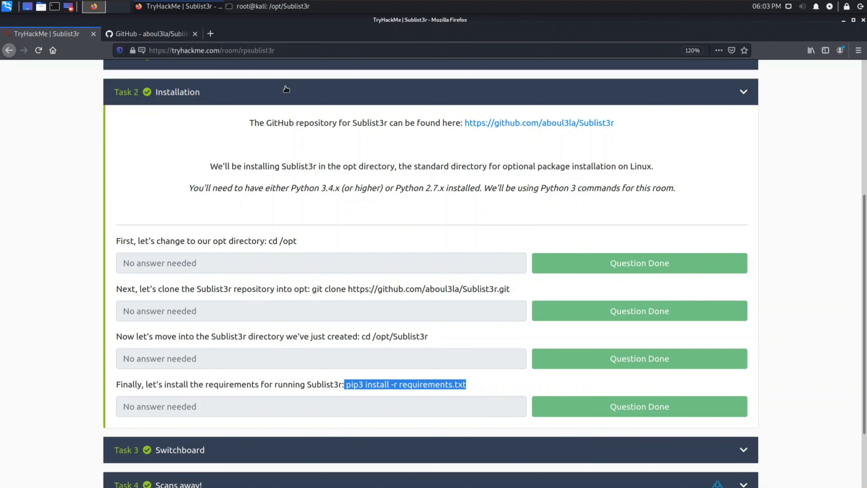
{"action": "left_click", "coordinate": [93, 5]}
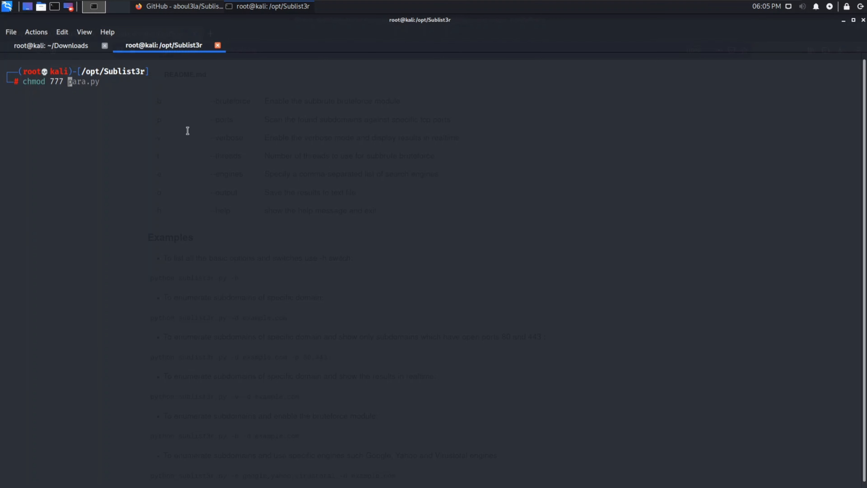
Apply chmod 777 to every file in /opt/Sublist3r and revisit the room's requirements step
{"action": "key", "text": "Return"}
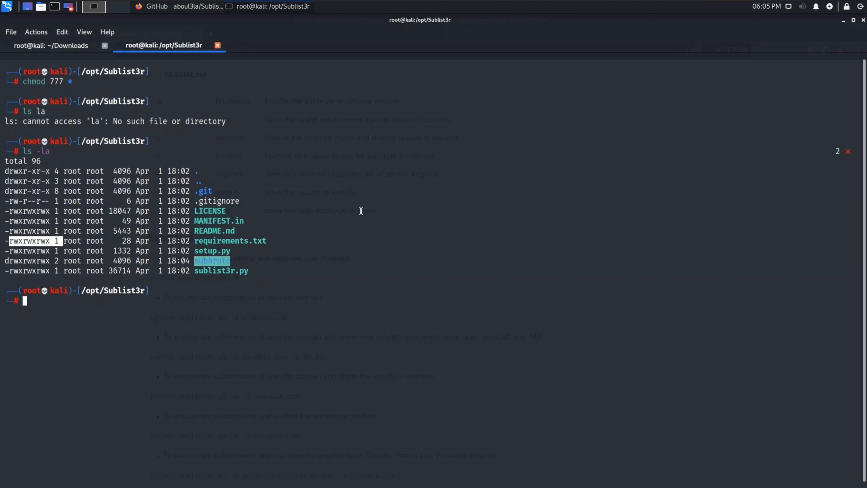
{"action": "mouse_move", "coordinate": [300, 172]}
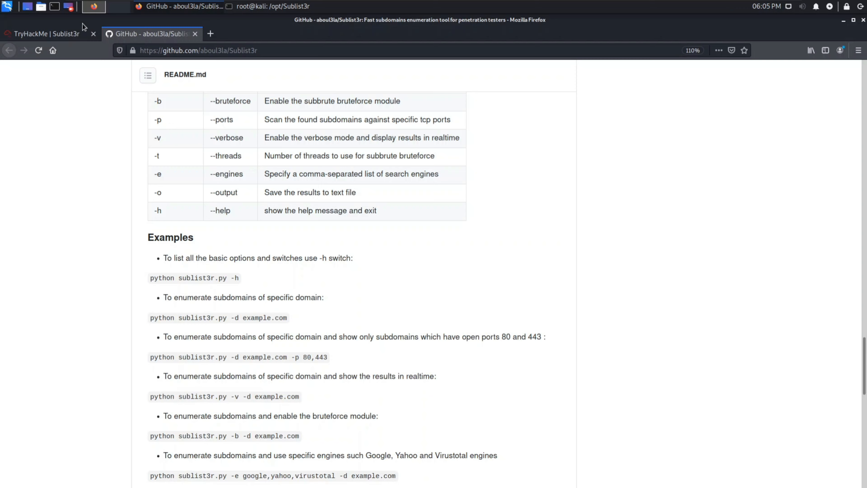
{"action": "left_click", "coordinate": [47, 34]}
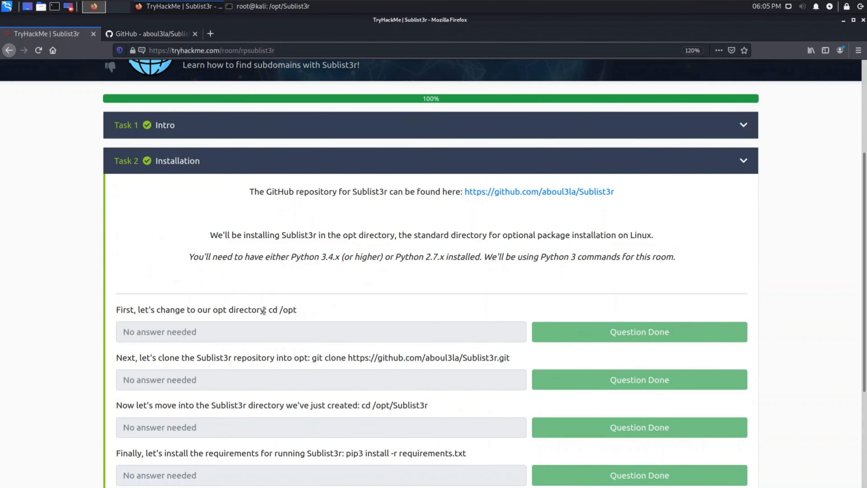
{"action": "scroll", "scroll_direction": "down", "scroll_amount": 3}
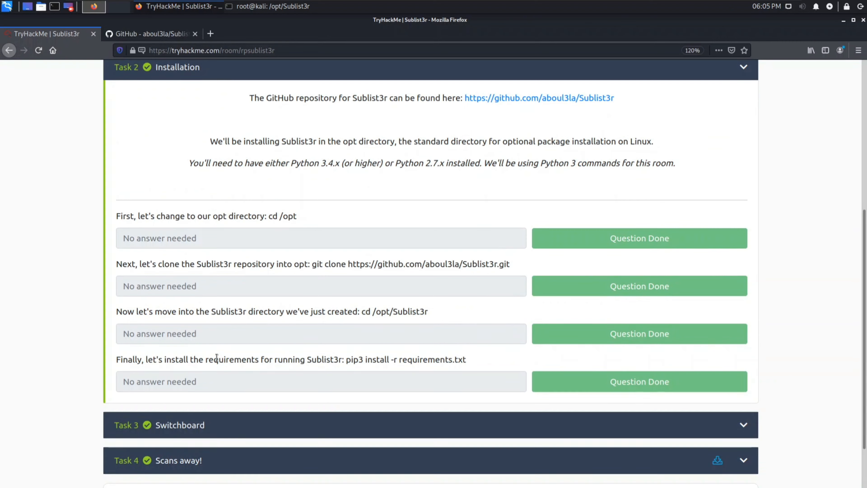
{"action": "mouse_move", "coordinate": [347, 358]}
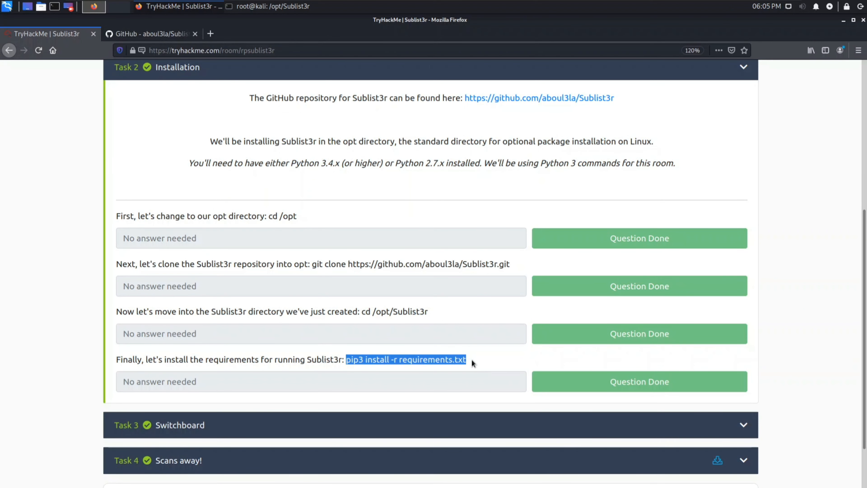
{"action": "mouse_move", "coordinate": [288, 138]}
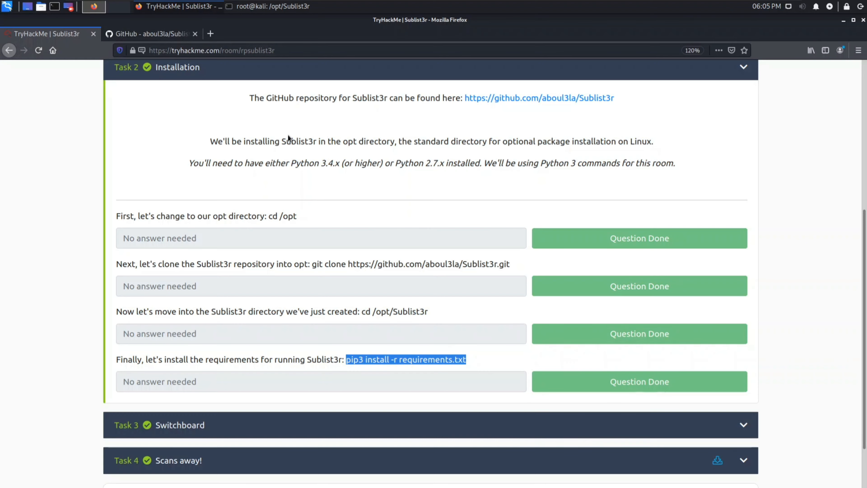
{"action": "left_click", "coordinate": [93, 6]}
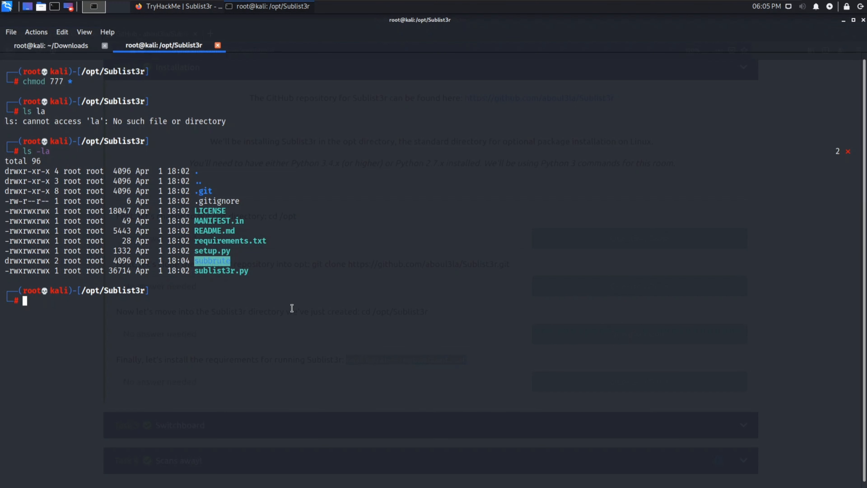
Run pip3 install -r requirements.txt, then bring up the TryHackMe Switchboard task
{"action": "type", "text": "pip3 install -r requirements.txt"}
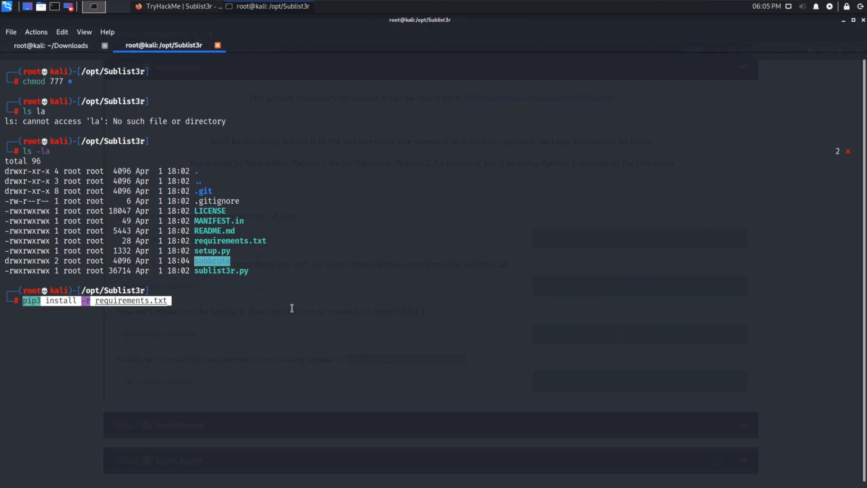
{"action": "key", "text": "Return"}
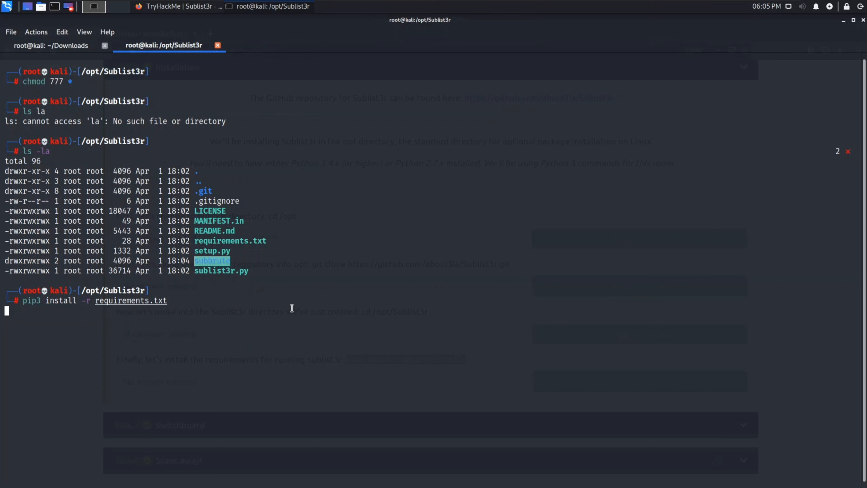
{"action": "key", "text": "Return"}
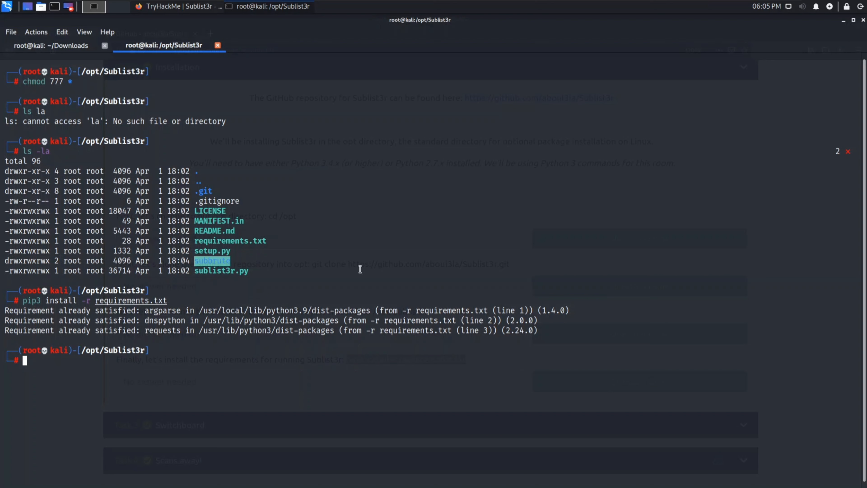
{"action": "mouse_move", "coordinate": [242, 91]}
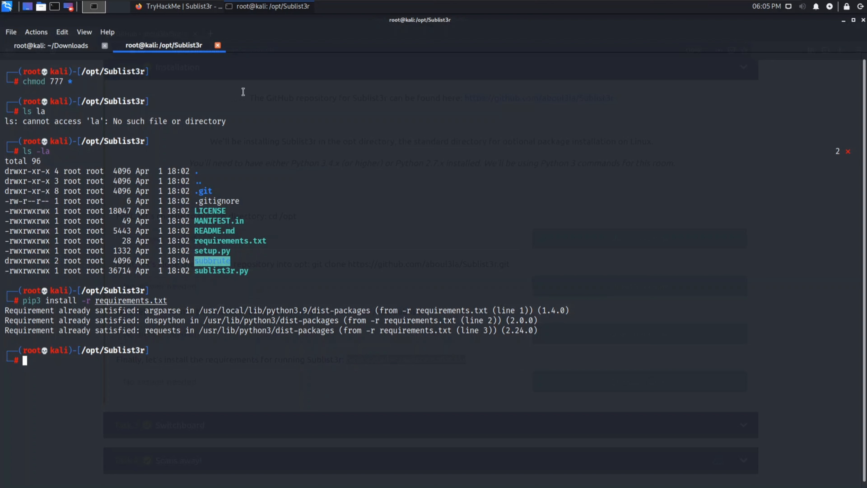
{"action": "mouse_move", "coordinate": [172, 6]}
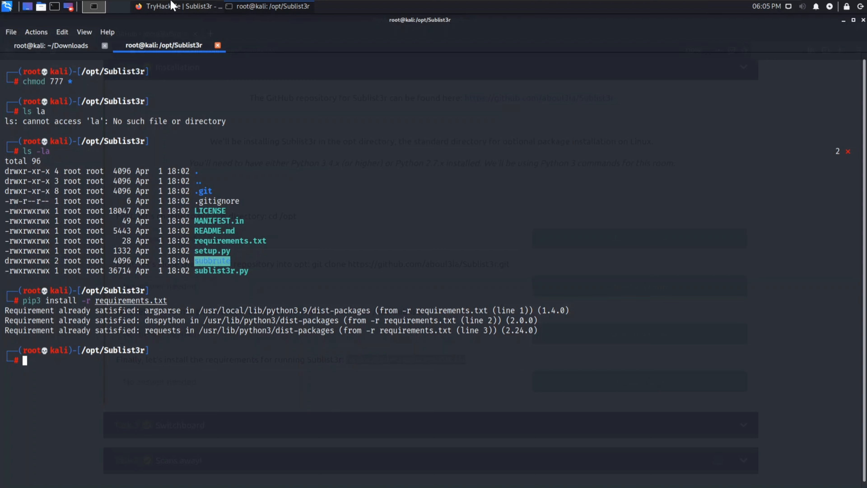
{"action": "left_click", "coordinate": [182, 6]}
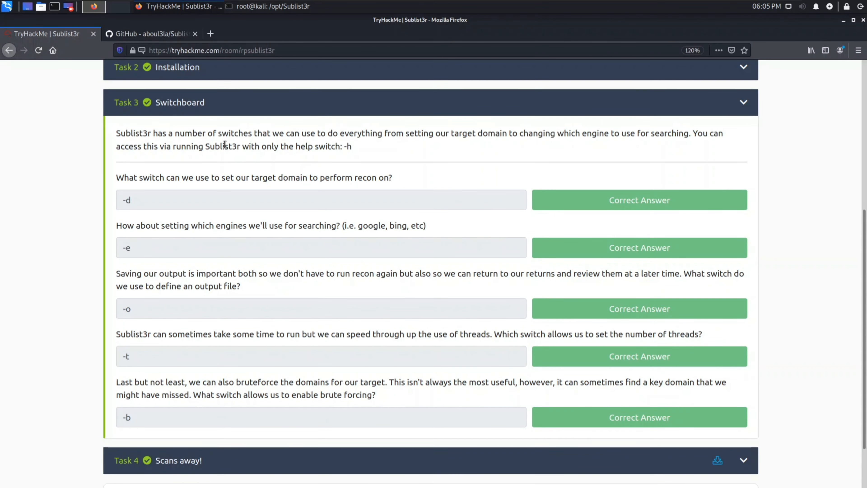
{"action": "mouse_move", "coordinate": [241, 16]}
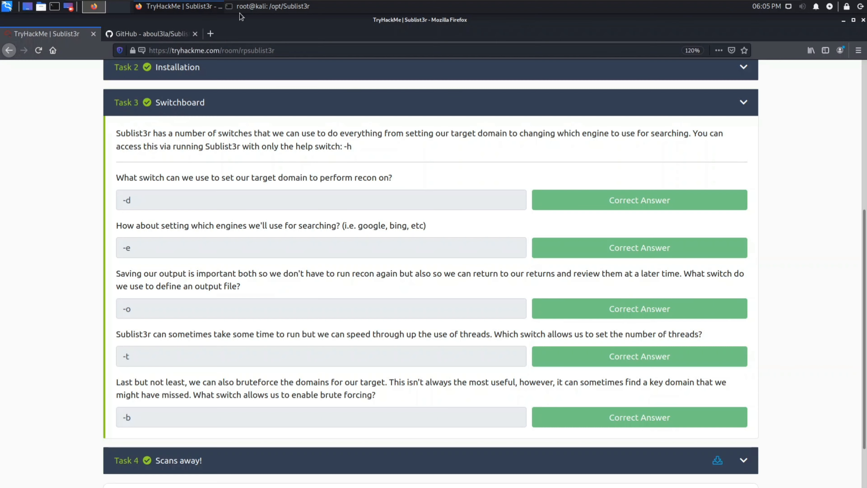
Review the README's switch table and usage examples, then return to the Sublist3r terminal
{"action": "left_click", "coordinate": [149, 34]}
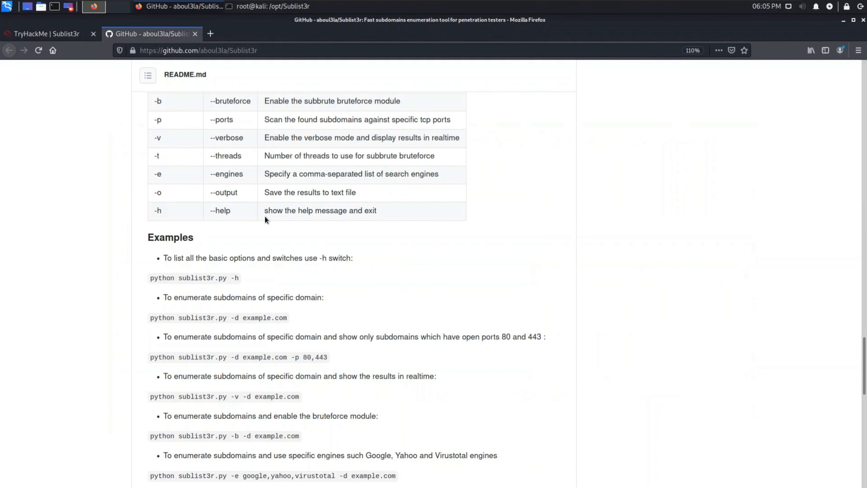
{"action": "double_click", "coordinate": [181, 277]}
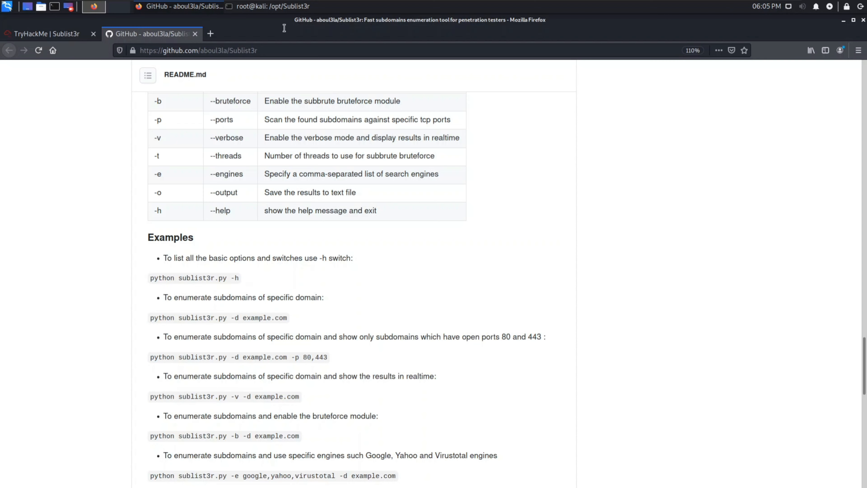
{"action": "left_click", "coordinate": [94, 6]}
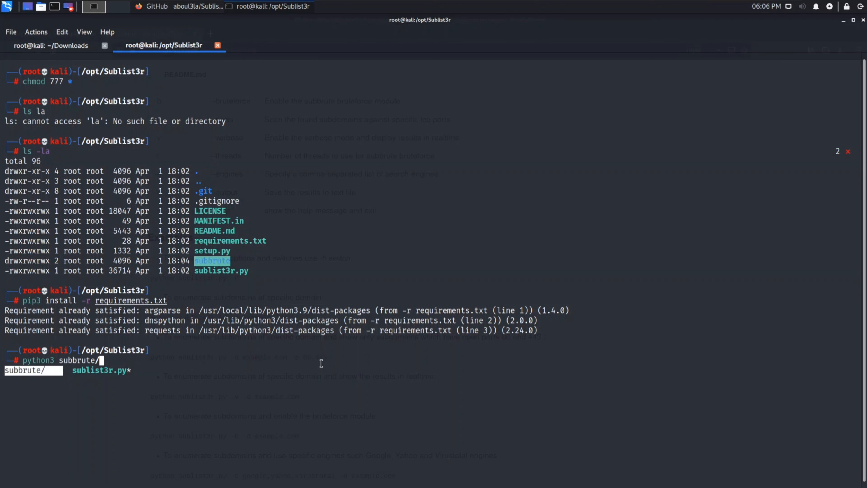
Run python3 sublist3r.py -h to print its usage and full options list
{"action": "type", "text": "sublist3r.py -h"}
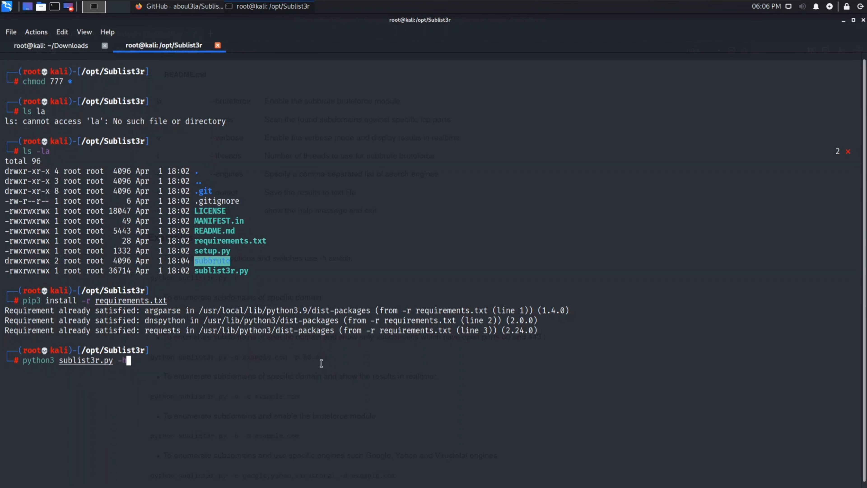
{"action": "key", "text": "Return"}
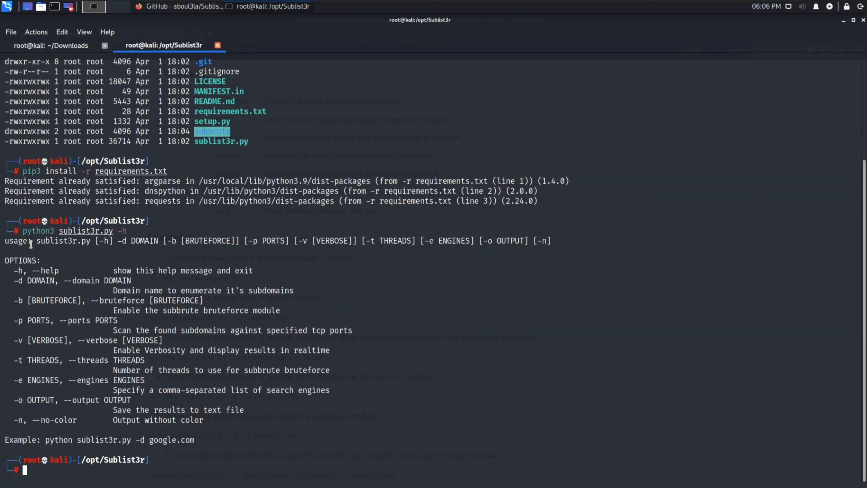
{"action": "double_click", "coordinate": [37, 231]}
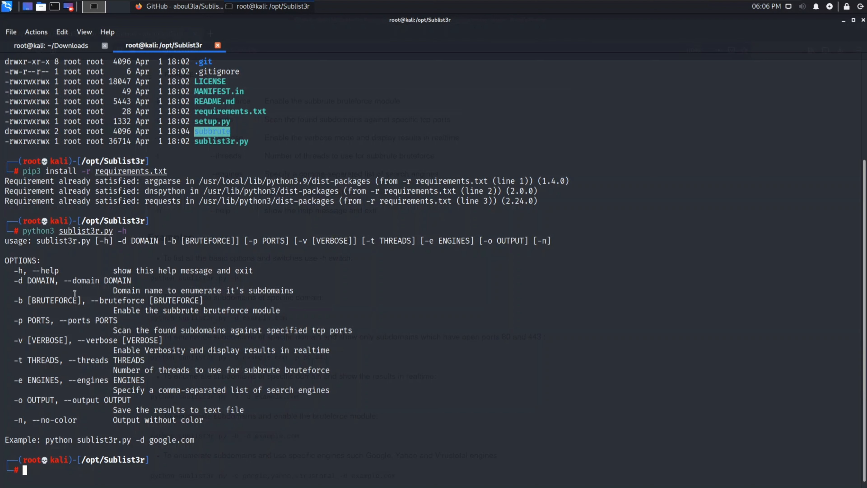
{"action": "mouse_move", "coordinate": [20, 320]}
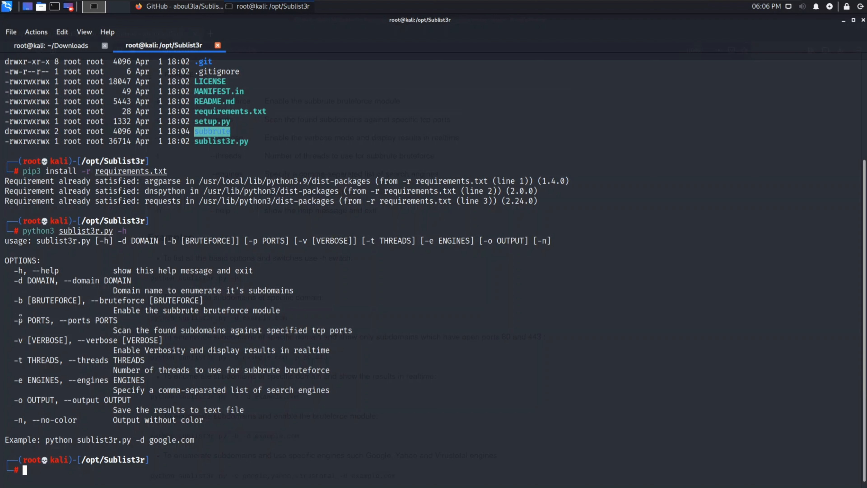
Review the Task 3 Switchboard answers (-d, -e, -o, -t, -b) in the TryHackMe room
{"action": "double_click", "coordinate": [42, 340]}
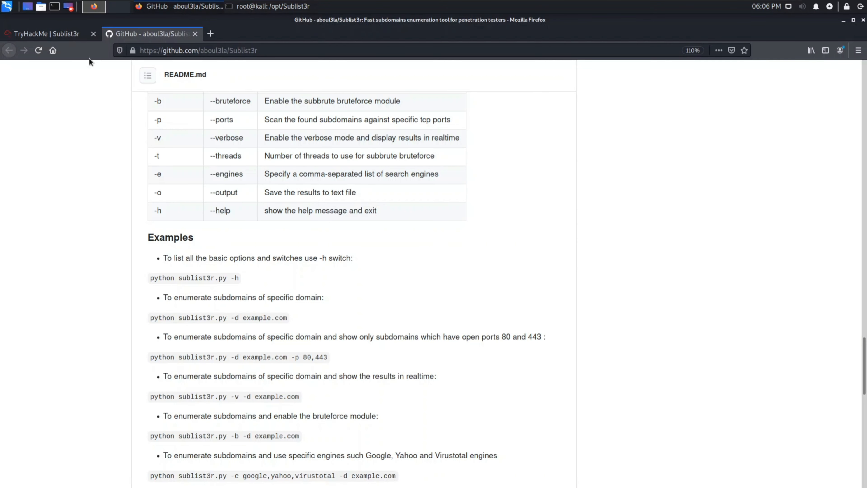
{"action": "left_click", "coordinate": [50, 34]}
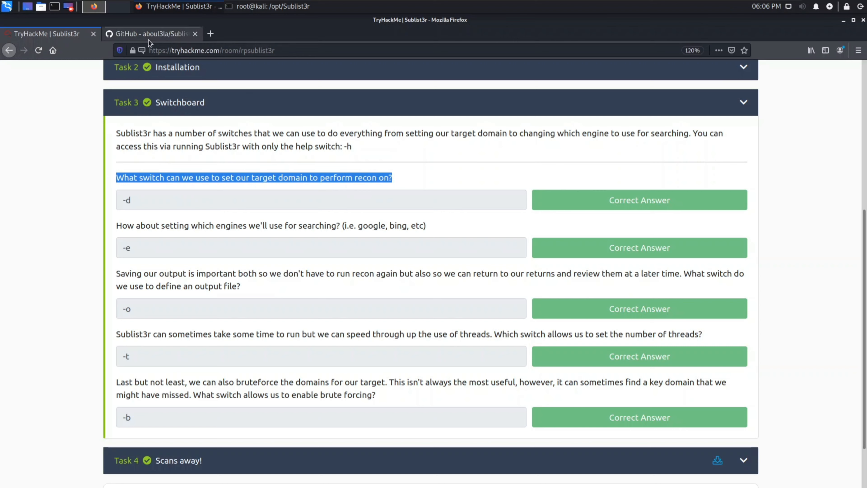
{"action": "left_click", "coordinate": [272, 6]}
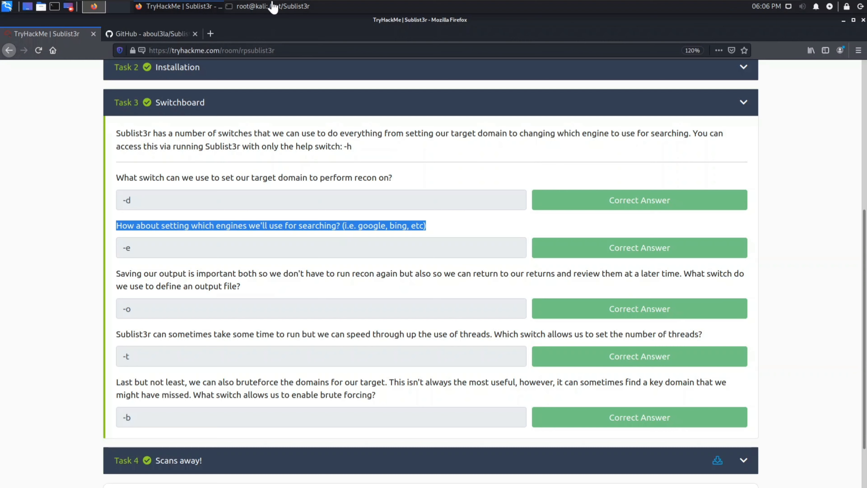
{"action": "left_click", "coordinate": [272, 6]}
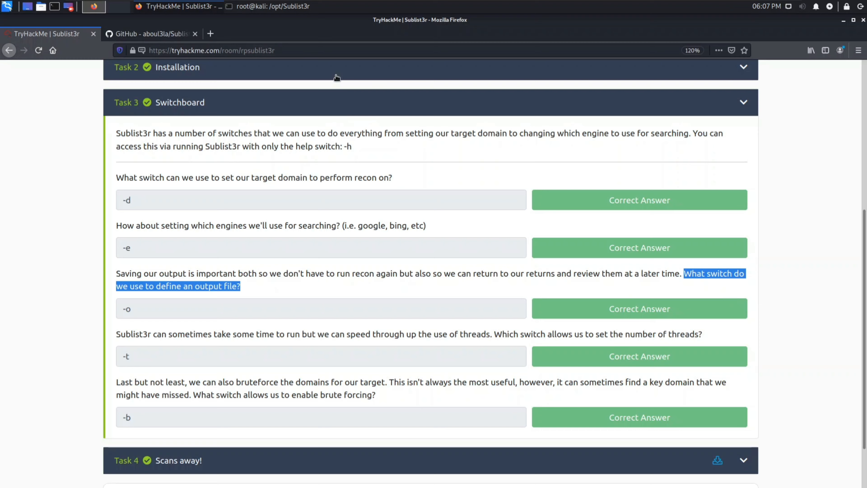
Compare those switches against Sublist3r's help output, then move down to the Task 4 questions
{"action": "left_click", "coordinate": [93, 6]}
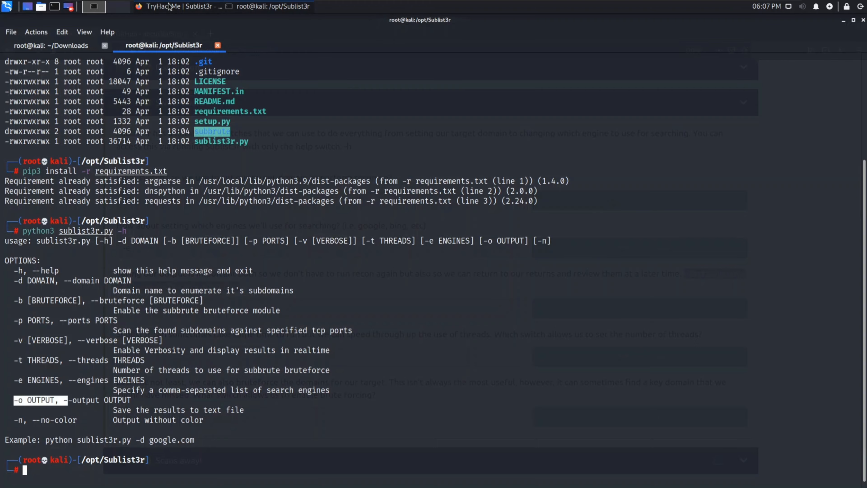
{"action": "left_click", "coordinate": [93, 5]}
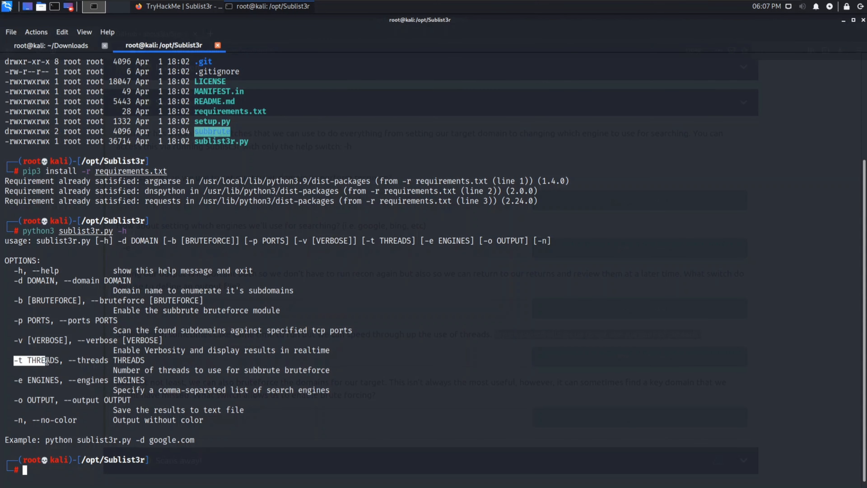
{"action": "left_click", "coordinate": [177, 10]}
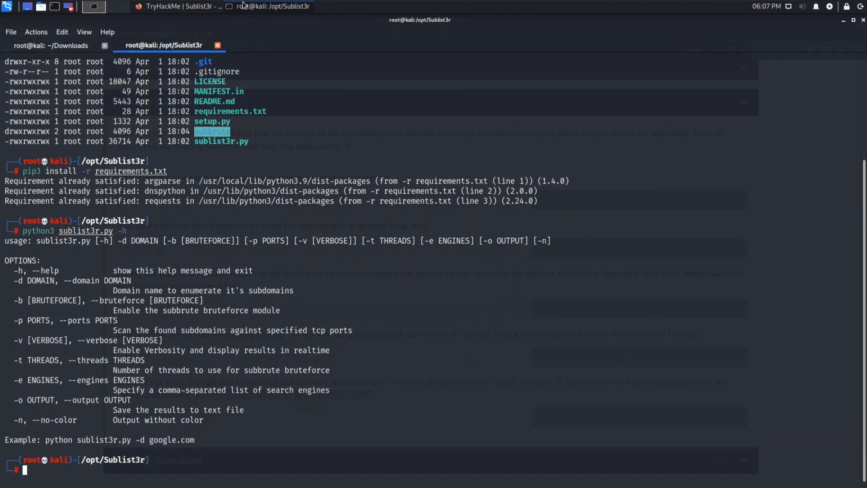
{"action": "left_click", "coordinate": [182, 6]}
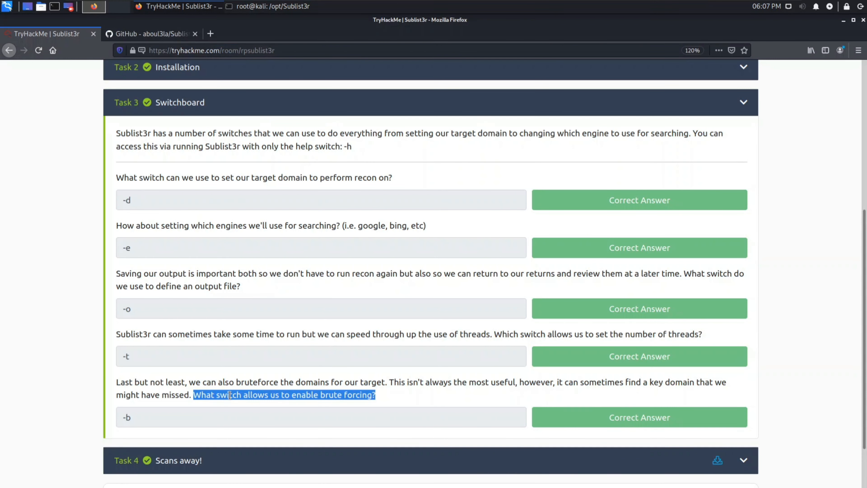
{"action": "scroll", "scroll_direction": "down", "scroll_amount": 3}
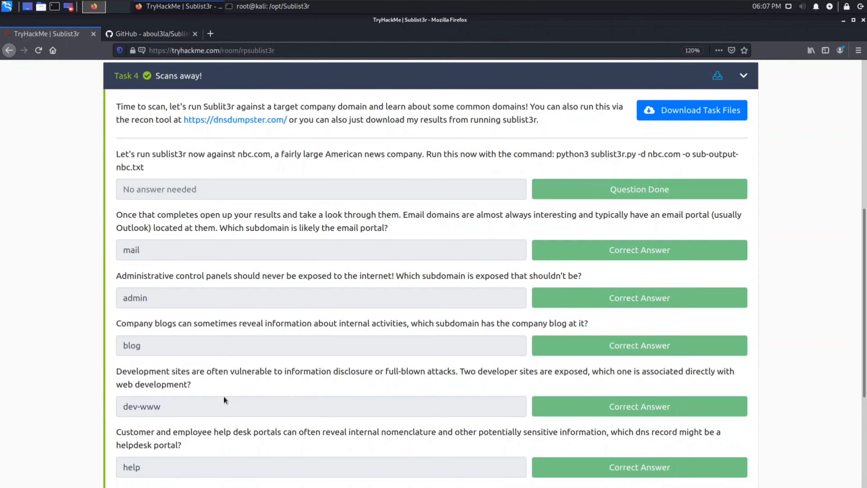
{"action": "mouse_move", "coordinate": [180, 103]}
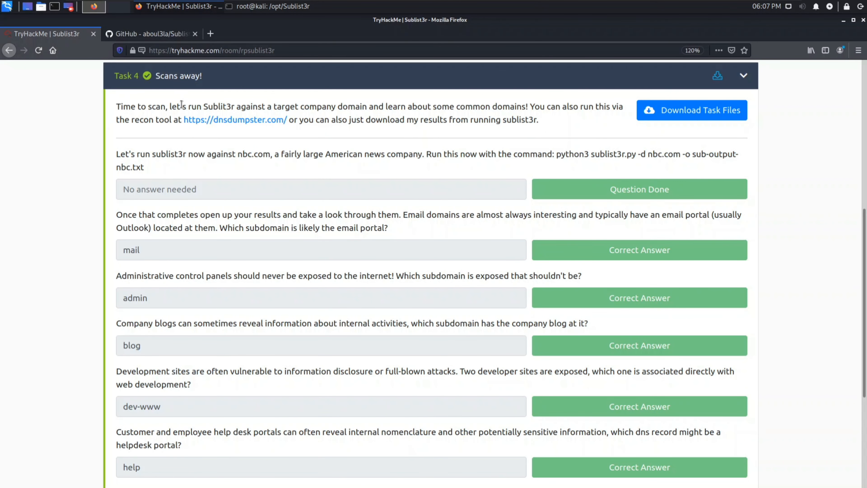
{"action": "mouse_move", "coordinate": [483, 119]}
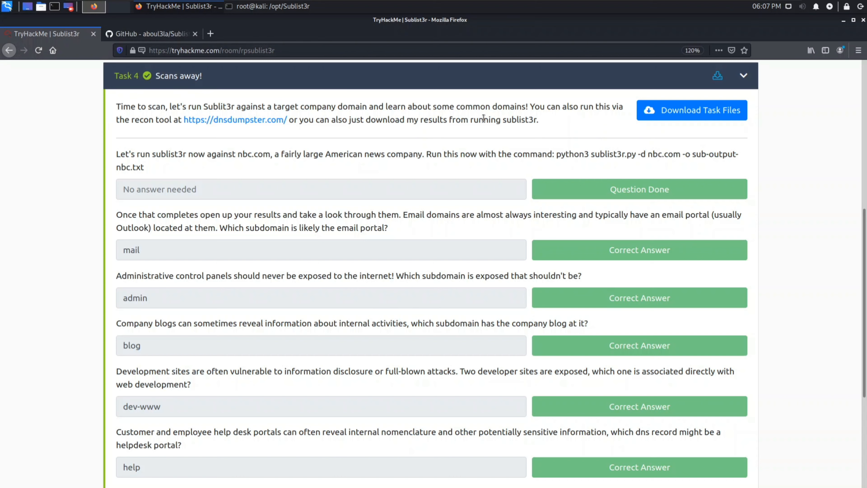
{"action": "mouse_move", "coordinate": [682, 120]}
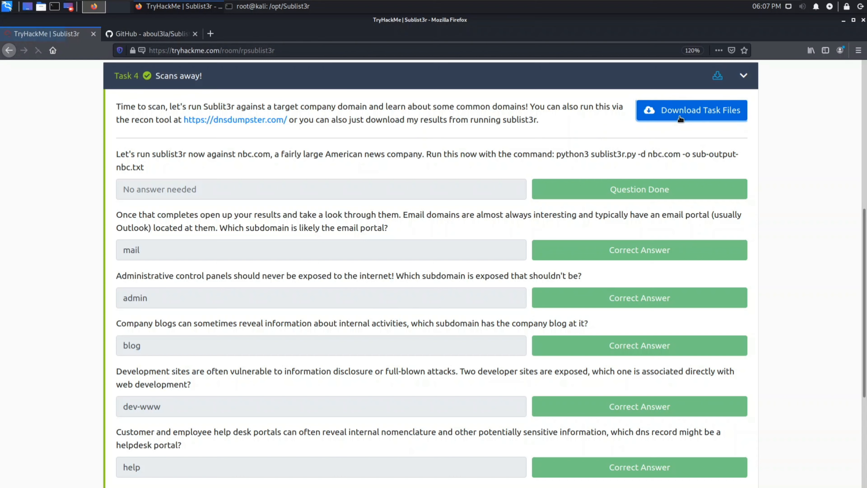
Download Task 4's results file sub-output-nbc.txt, keeping Save File selected
{"action": "left_click", "coordinate": [691, 110]}
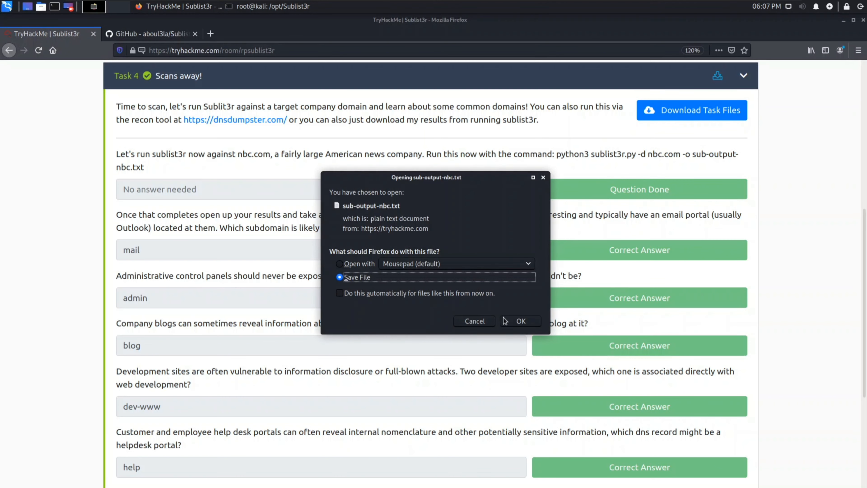
{"action": "mouse_move", "coordinate": [519, 325]}
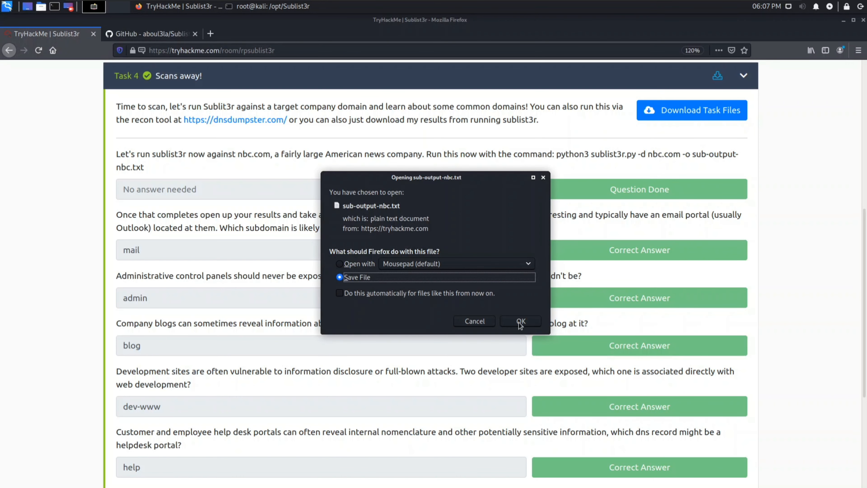
{"action": "left_click", "coordinate": [519, 321]}
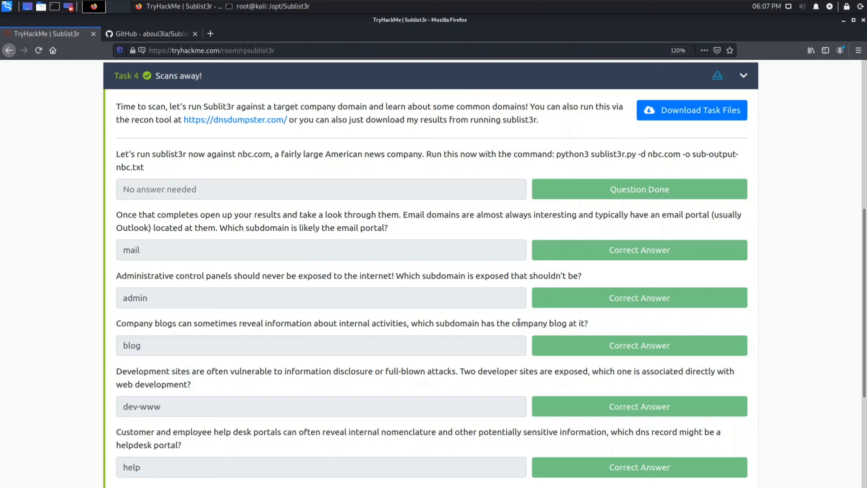
{"action": "left_click", "coordinate": [691, 110]}
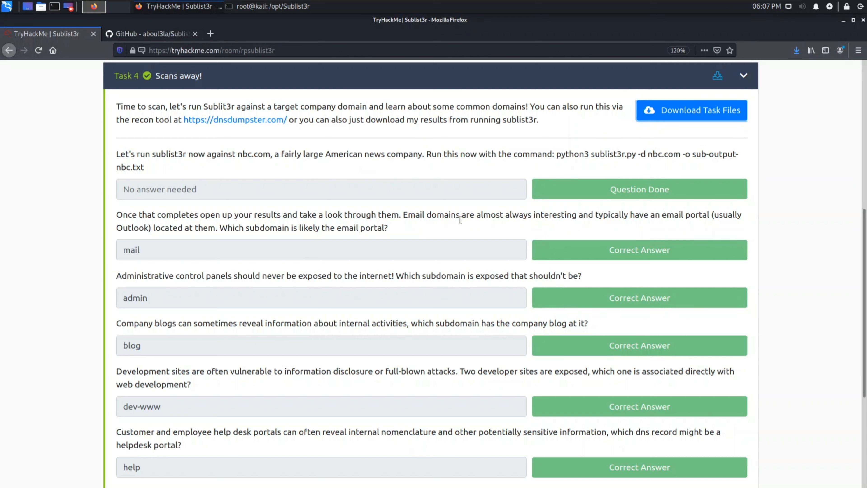
Copy python3 sublist3r.py -d nbc.com -o sub-output-nbc.txt into the terminal and run it
{"action": "left_click_drag", "start_coordinate": [116, 153], "coordinate": [201, 154]}
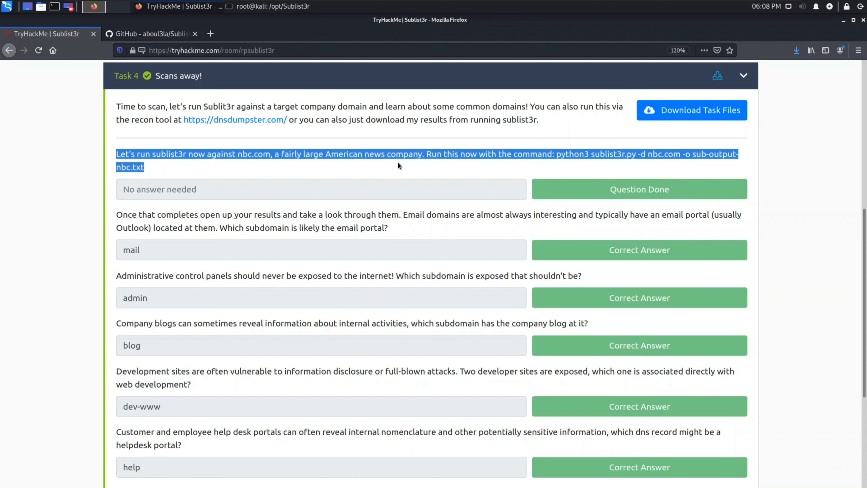
{"action": "left_click", "coordinate": [503, 169]}
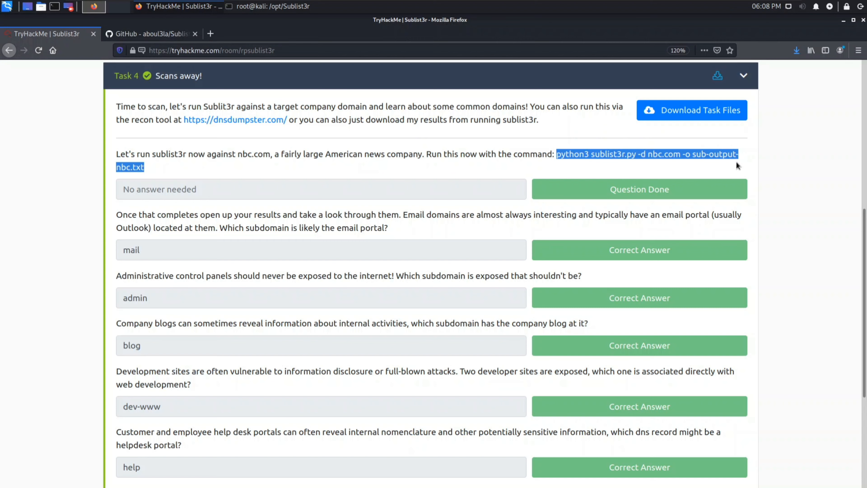
{"action": "right_click", "coordinate": [736, 160]}
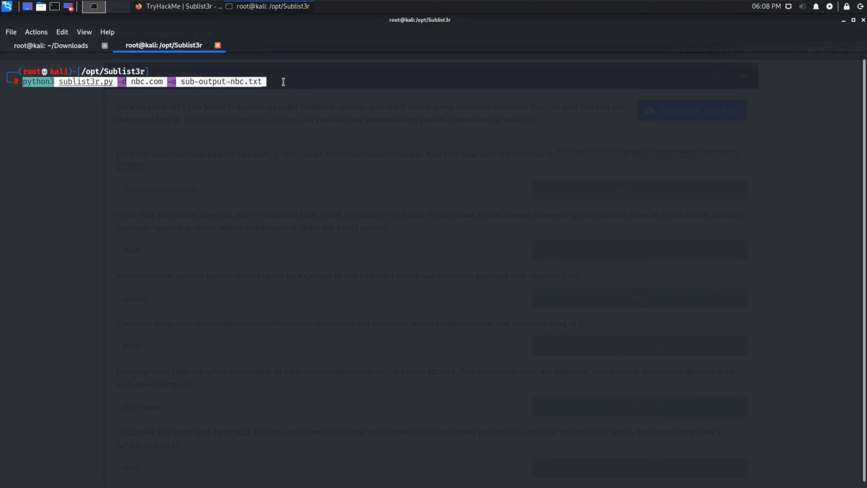
{"action": "key", "text": "Return"}
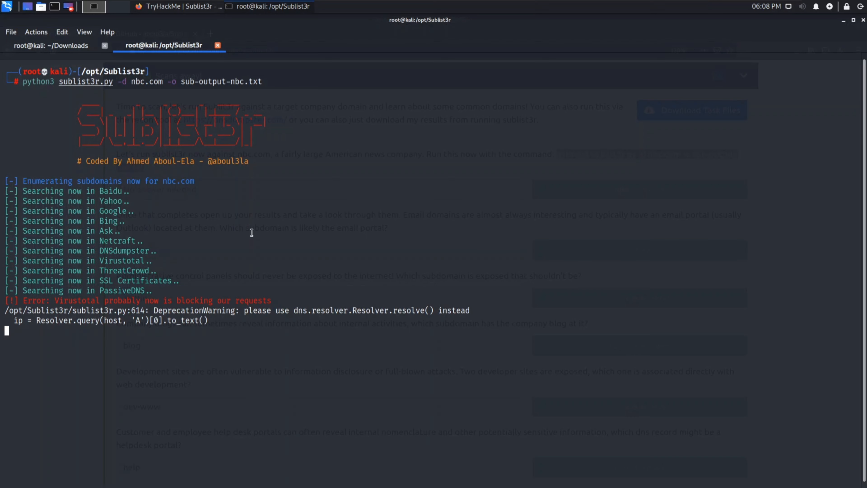
Split the terminal horizontally into a second pane and look over the nbc.com scan results
{"action": "right_click", "coordinate": [251, 233]}
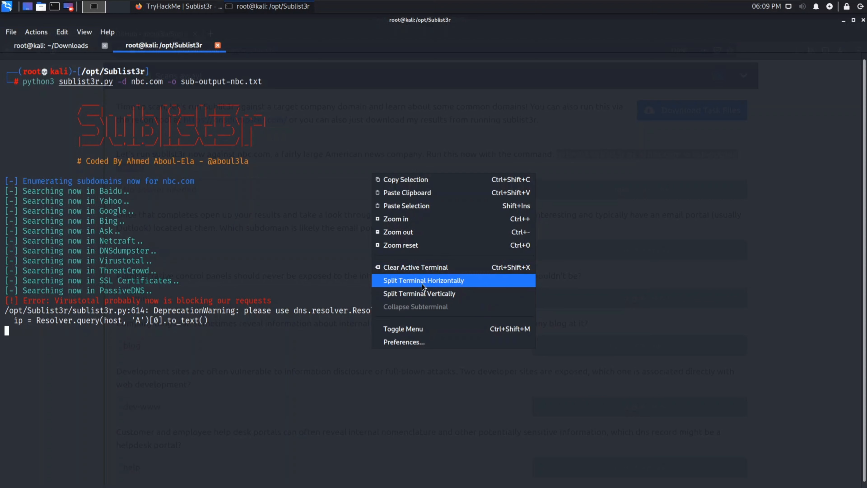
{"action": "left_click", "coordinate": [423, 280]}
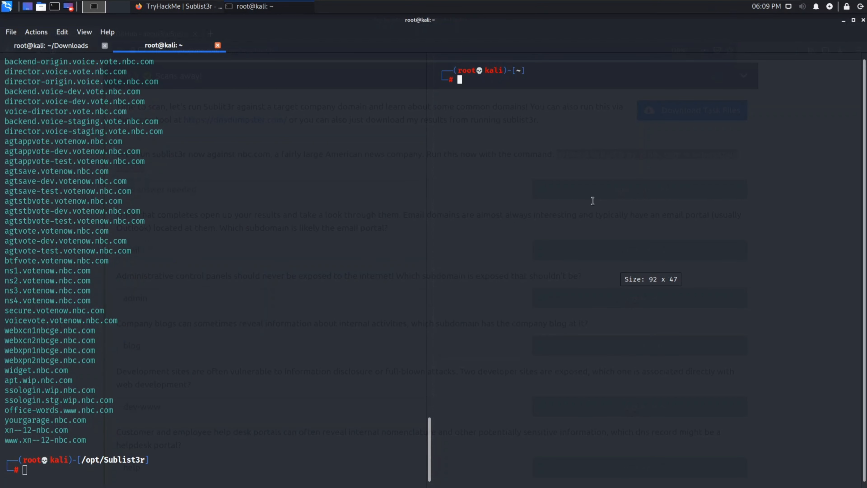
{"action": "mouse_move", "coordinate": [215, 271]}
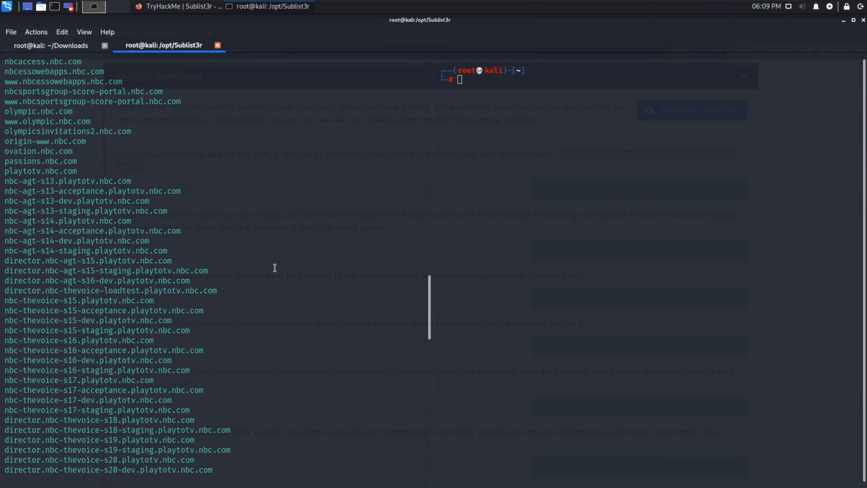
{"action": "scroll", "scroll_direction": "up", "scroll_amount": 3}
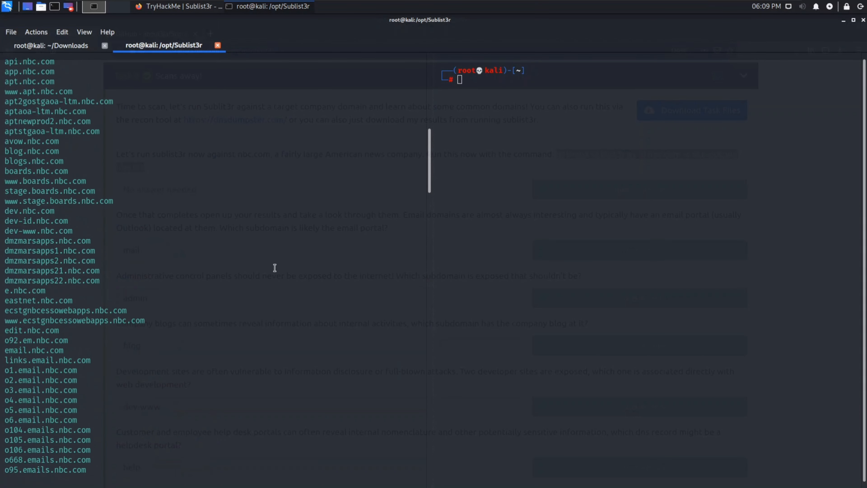
{"action": "scroll", "scroll_direction": "up", "scroll_amount": 3}
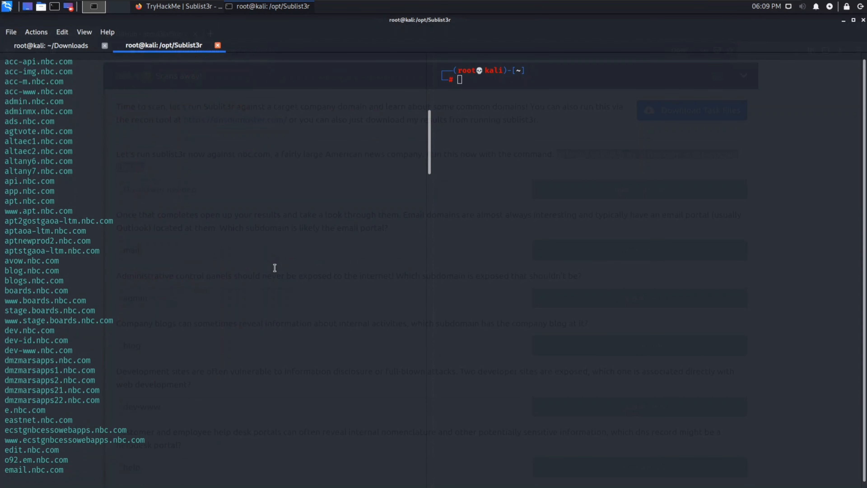
{"action": "scroll", "scroll_direction": "down", "scroll_amount": 3}
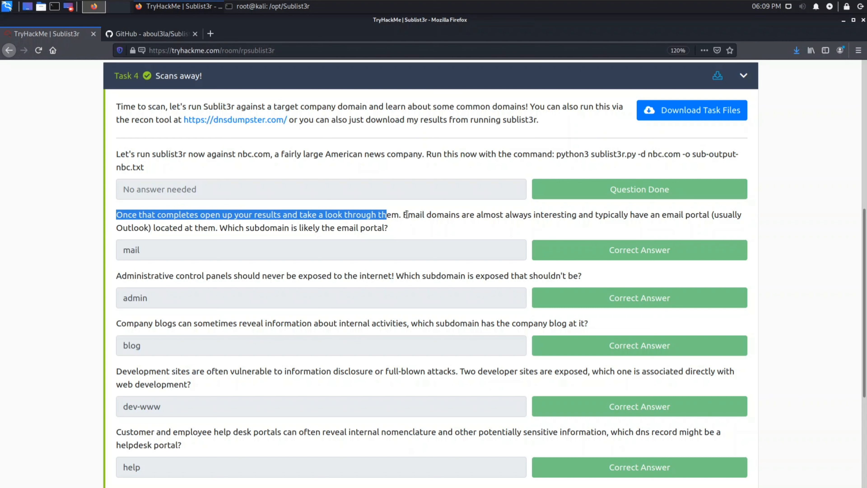
Match the email portal question to the mail subdomain in the nbc.com scan results
{"action": "double_click", "coordinate": [432, 214]}
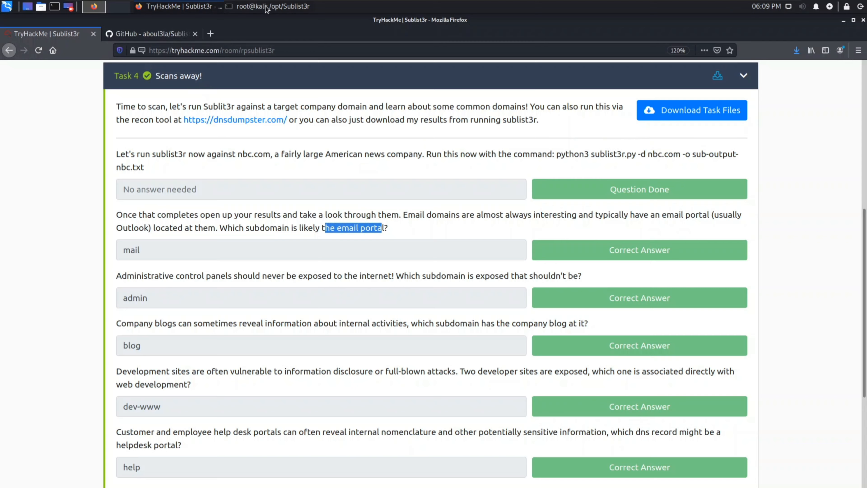
{"action": "left_click", "coordinate": [94, 6]}
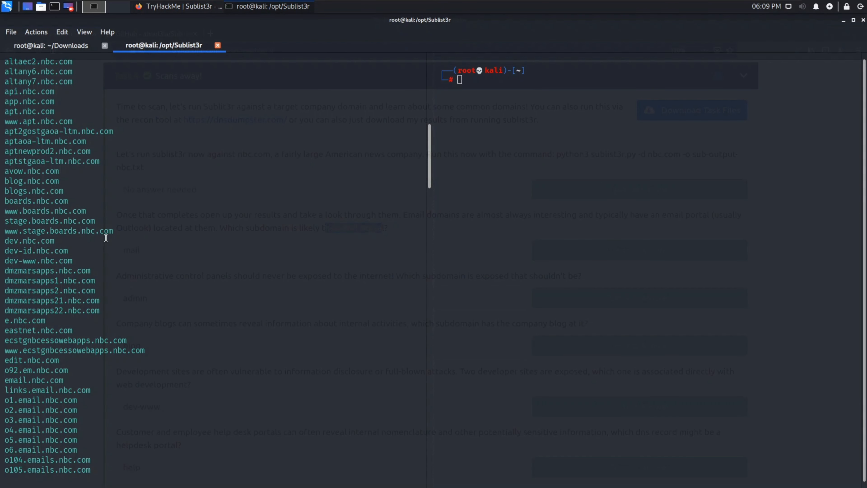
{"action": "mouse_move", "coordinate": [61, 315]}
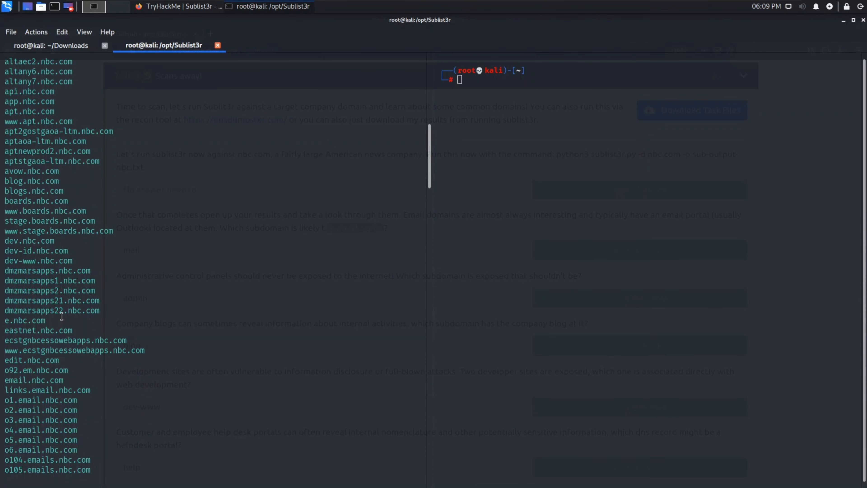
{"action": "mouse_move", "coordinate": [96, 390]}
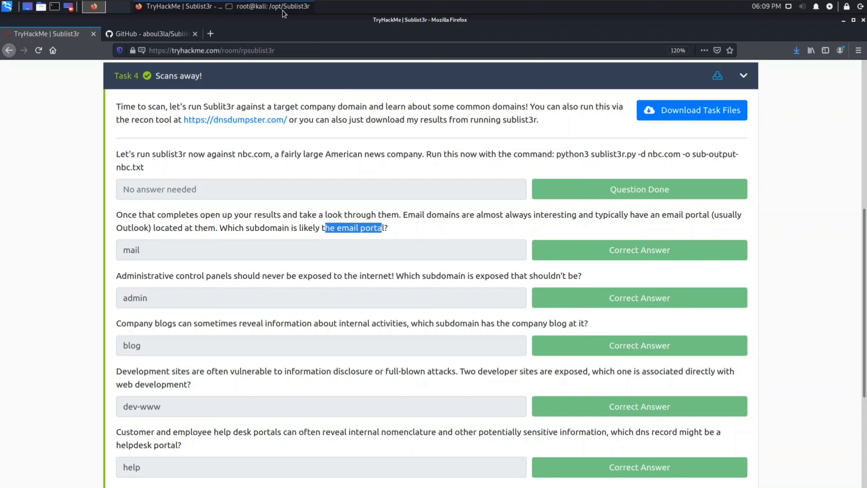
{"action": "left_click", "coordinate": [93, 6]}
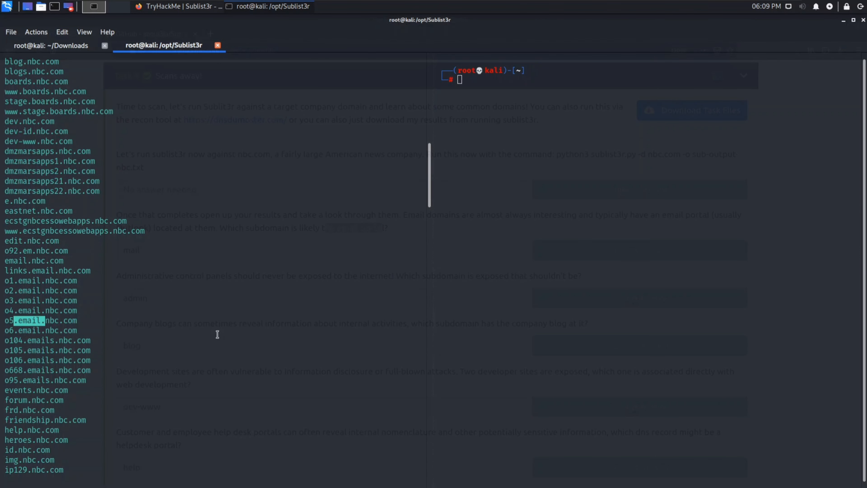
{"action": "scroll", "scroll_direction": "down", "scroll_amount": 3}
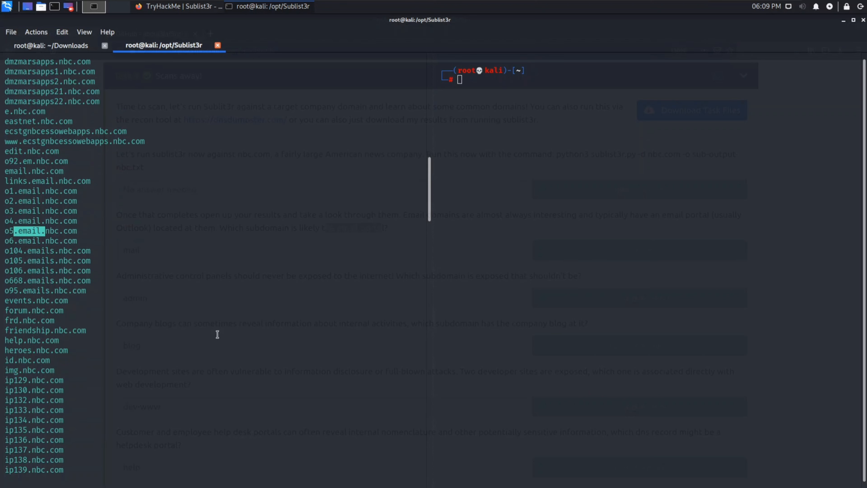
{"action": "scroll", "scroll_direction": "down", "scroll_amount": 3}
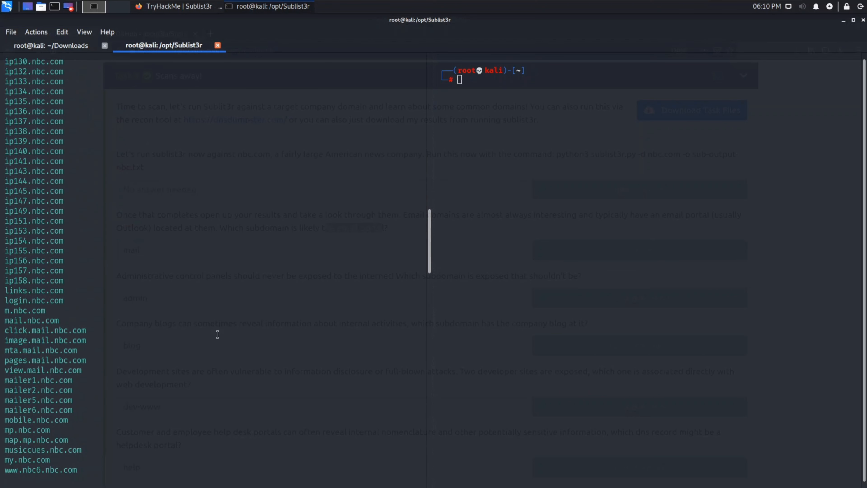
{"action": "scroll", "scroll_direction": "down", "scroll_amount": 3}
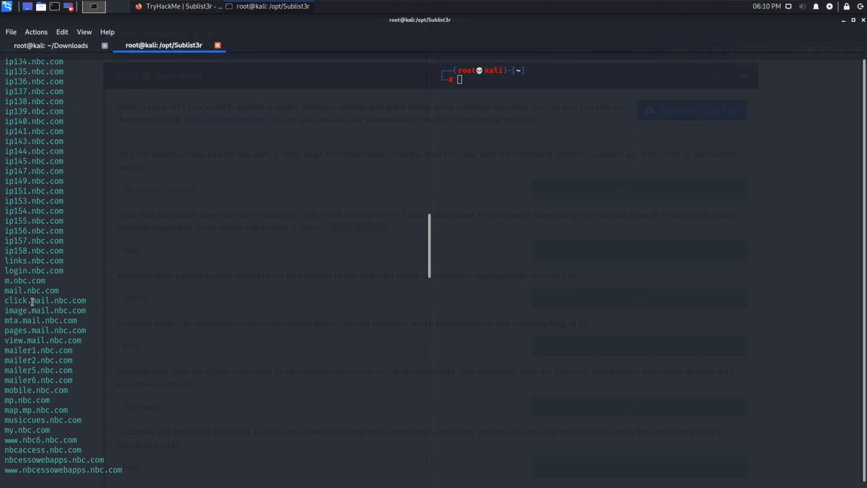
{"action": "double_click", "coordinate": [38, 311]}
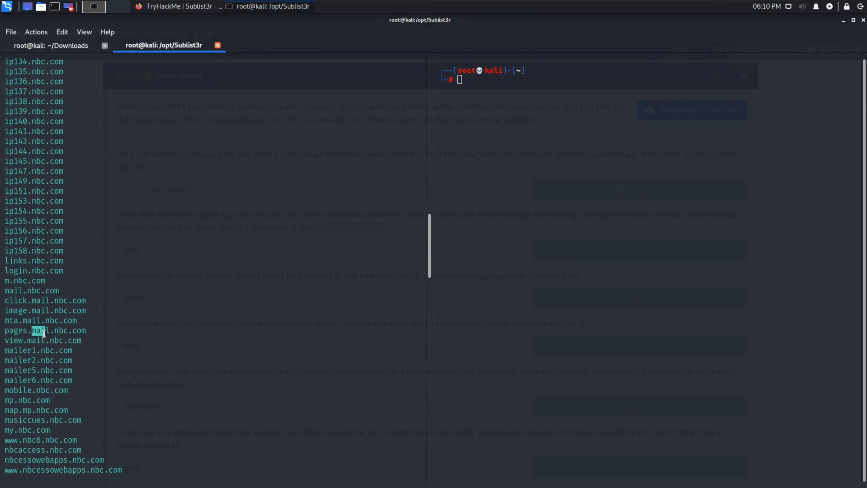
{"action": "left_click", "coordinate": [181, 6]}
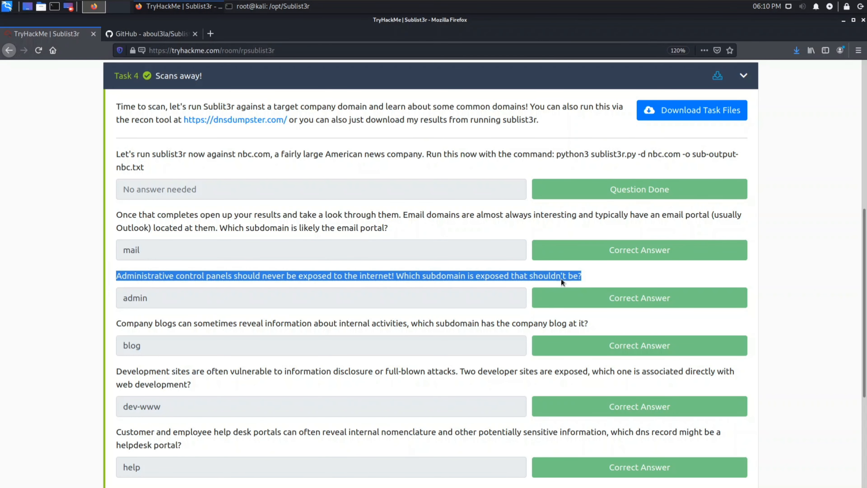
{"action": "mouse_move", "coordinate": [319, 38]}
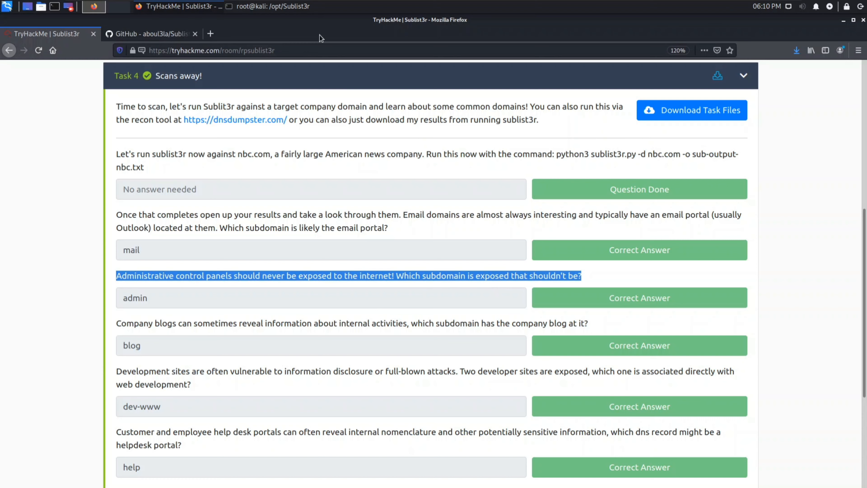
Find the admin subdomain in the results and move to the company blog question
{"action": "left_click", "coordinate": [93, 6]}
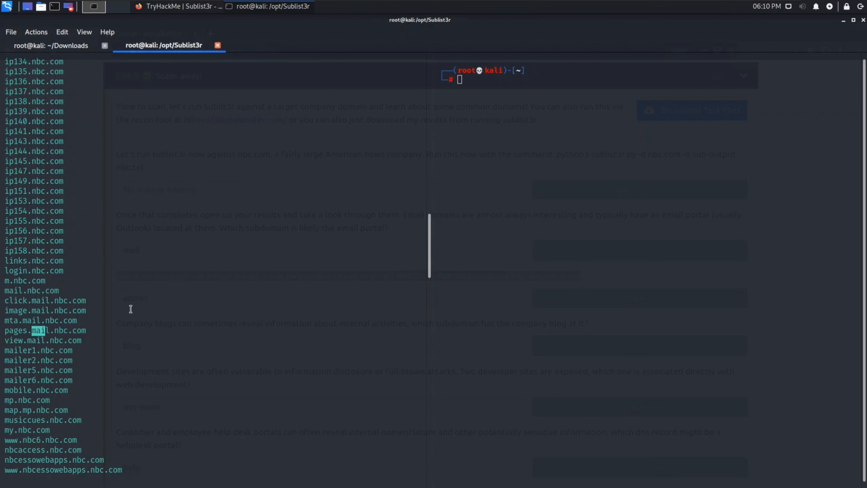
{"action": "scroll", "scroll_direction": "up", "scroll_amount": 3}
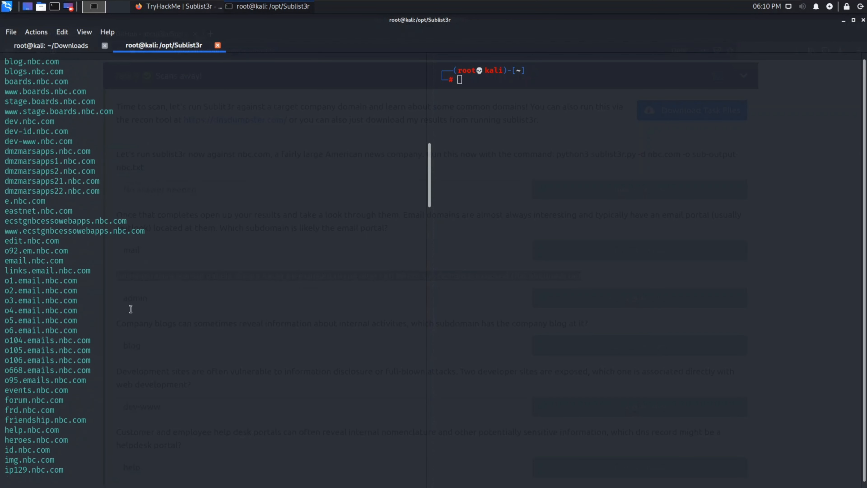
{"action": "scroll", "scroll_direction": "up", "scroll_amount": 3}
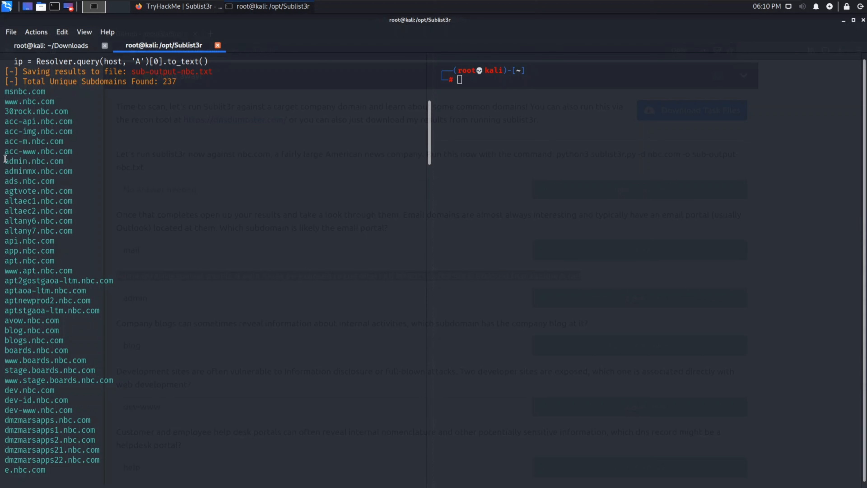
{"action": "double_click", "coordinate": [19, 161]}
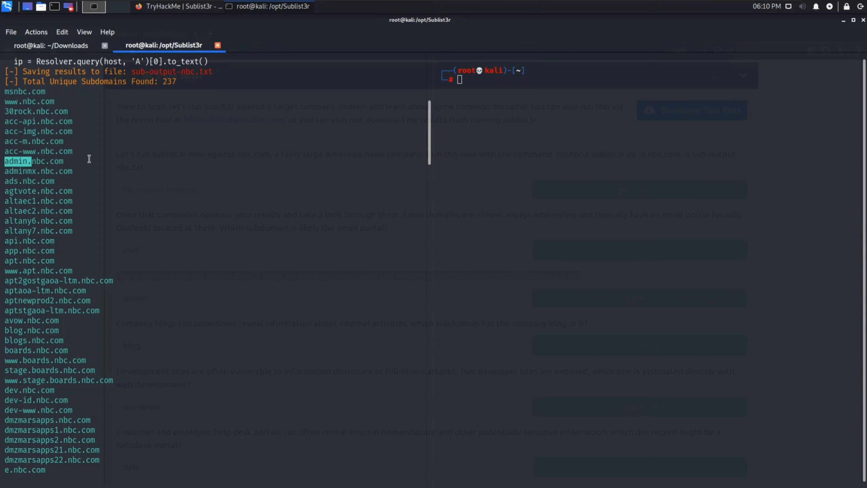
{"action": "left_click", "coordinate": [94, 6]}
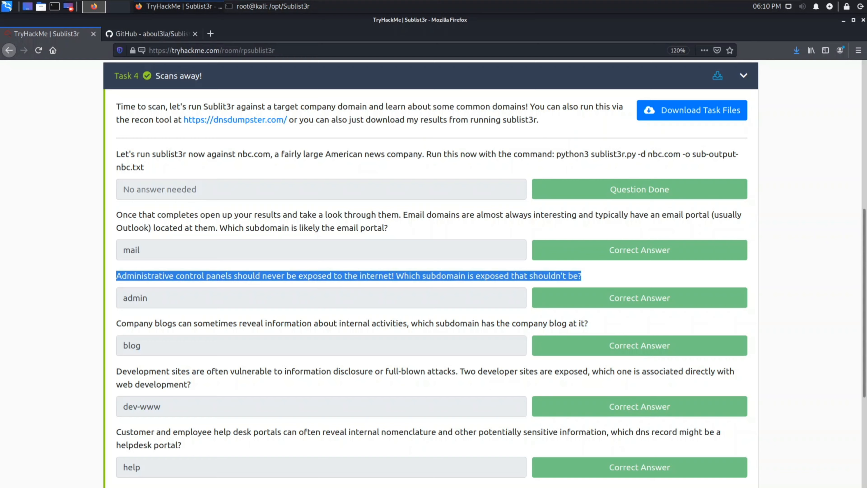
{"action": "scroll", "scroll_direction": "down", "scroll_amount": 3}
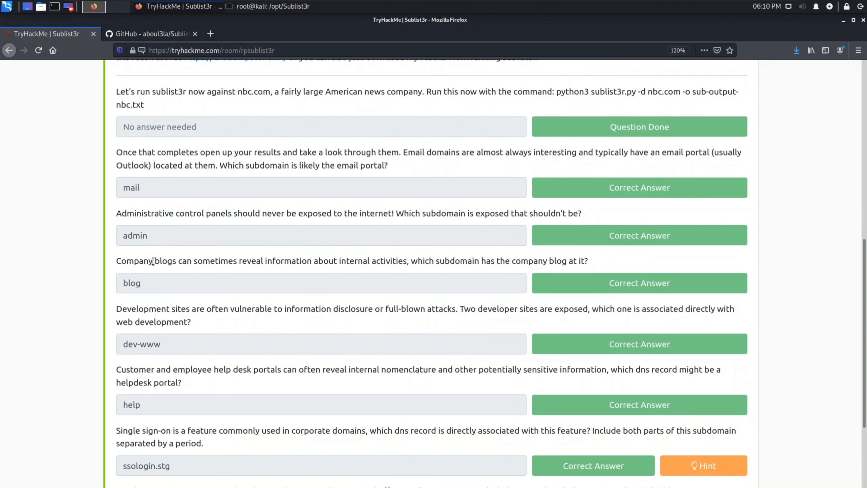
{"action": "double_click", "coordinate": [165, 261]}
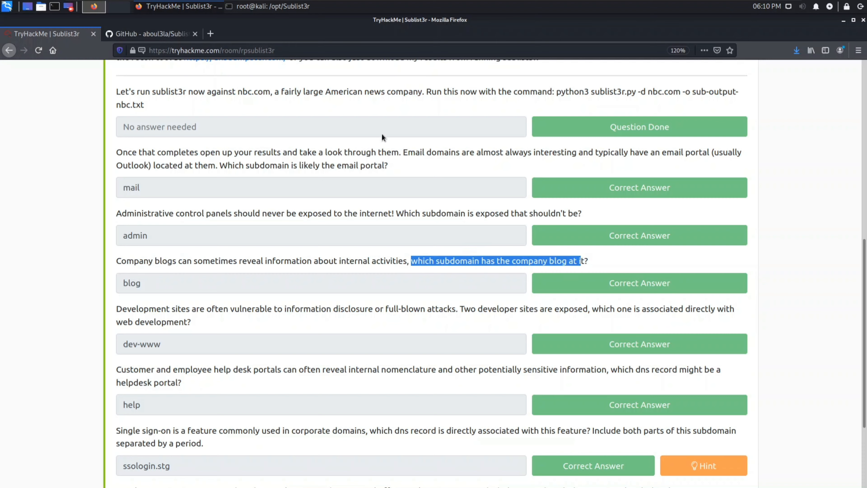
Locate the blog and dev-www subdomains among the 237 unique nbc.com results
{"action": "left_click", "coordinate": [93, 6]}
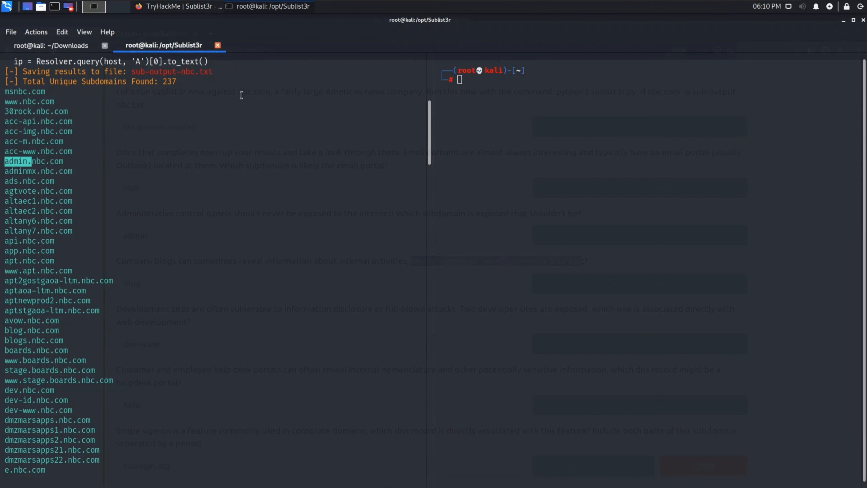
{"action": "mouse_move", "coordinate": [47, 313]}
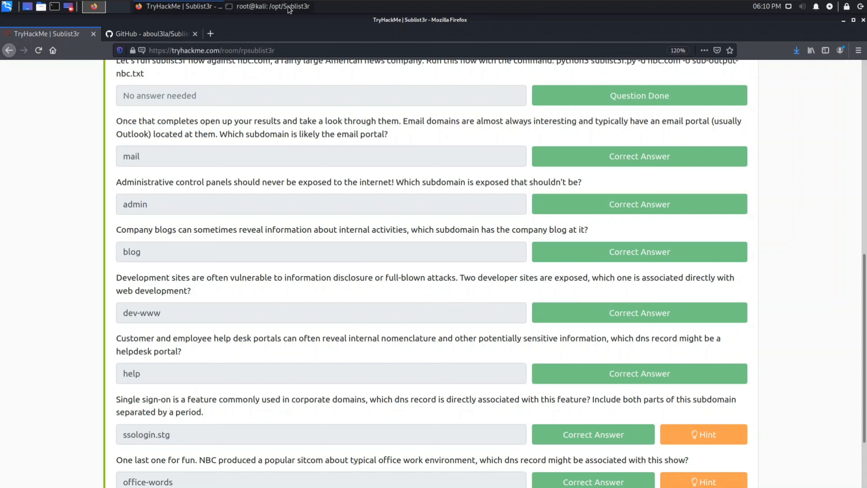
{"action": "left_click", "coordinate": [93, 5]}
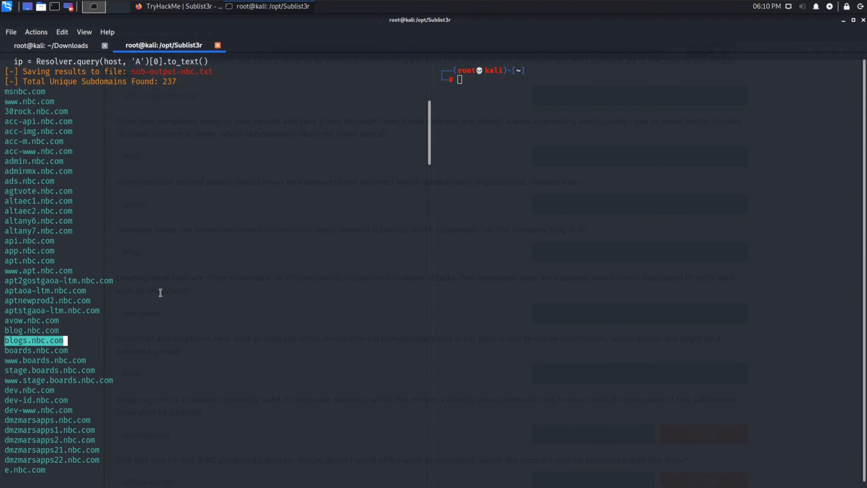
{"action": "scroll", "scroll_direction": "down", "scroll_amount": 3}
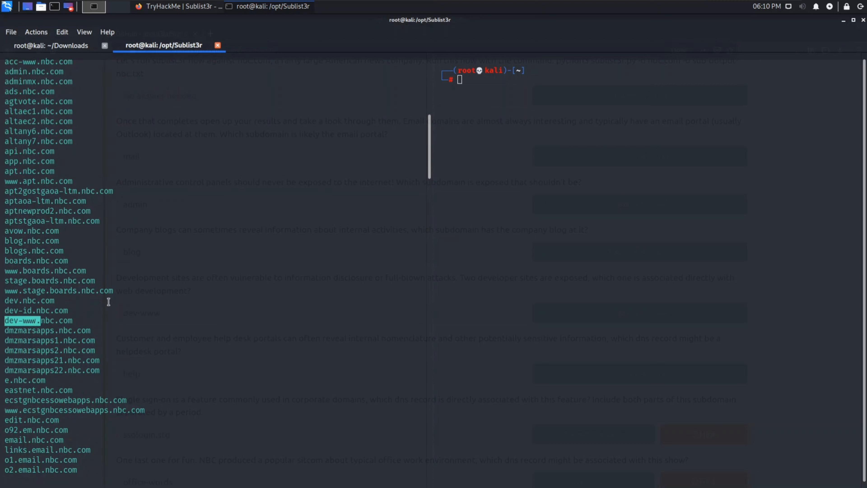
{"action": "left_click", "coordinate": [93, 6]}
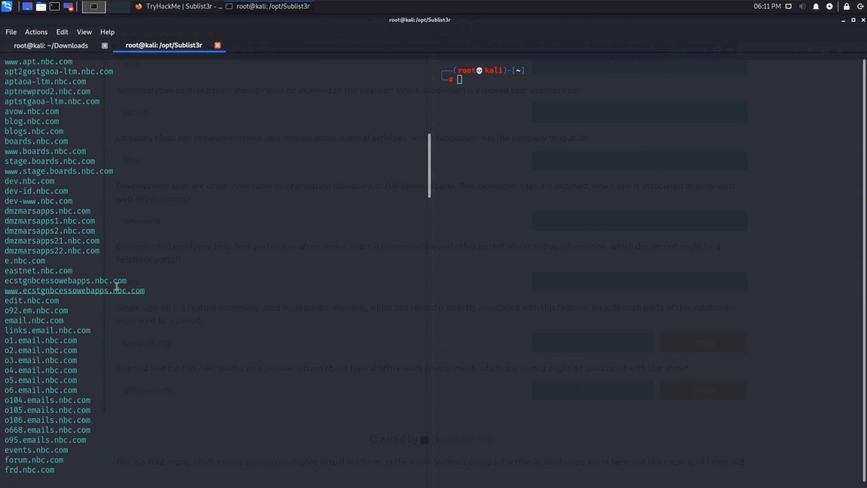
{"action": "scroll", "scroll_direction": "down", "scroll_amount": 3}
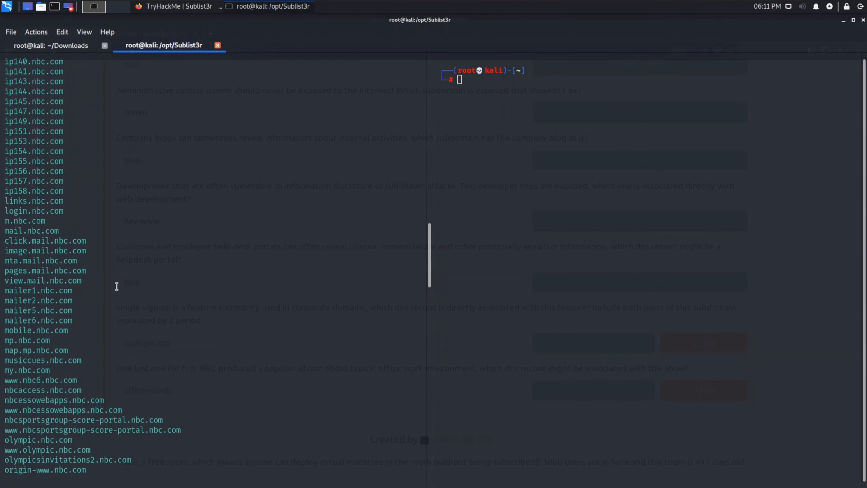
{"action": "scroll", "scroll_direction": "up", "scroll_amount": 3}
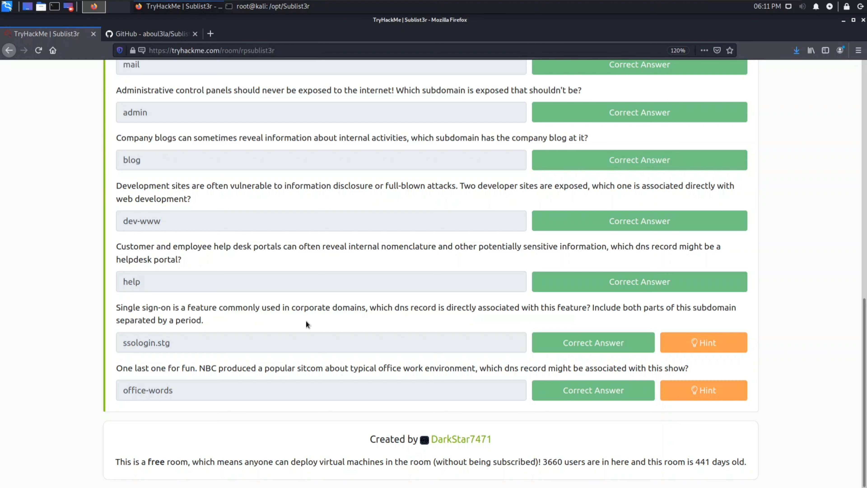
{"action": "mouse_move", "coordinate": [116, 310]}
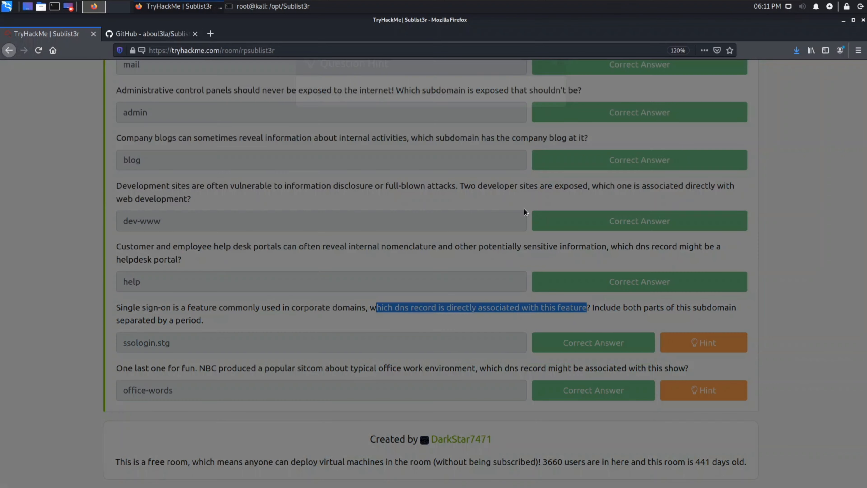
Check the single sign-on hint and look for ssologin.stg in the subdomain results
{"action": "left_click", "coordinate": [703, 342]}
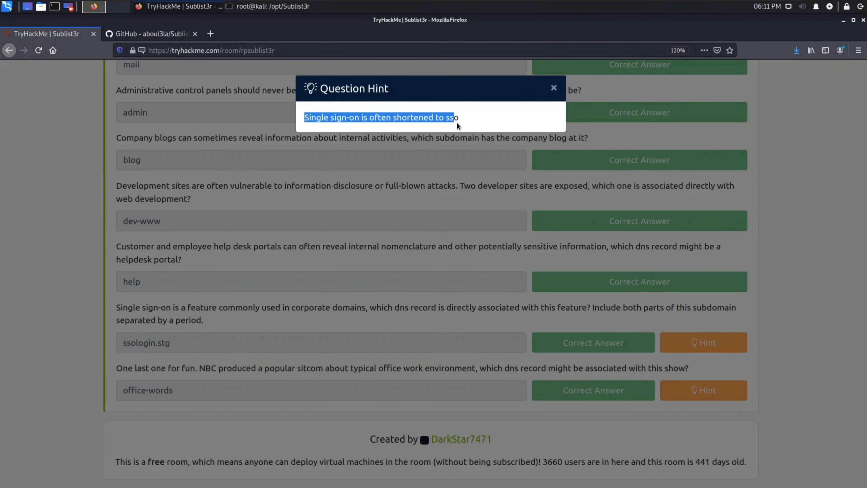
{"action": "left_click", "coordinate": [553, 88]}
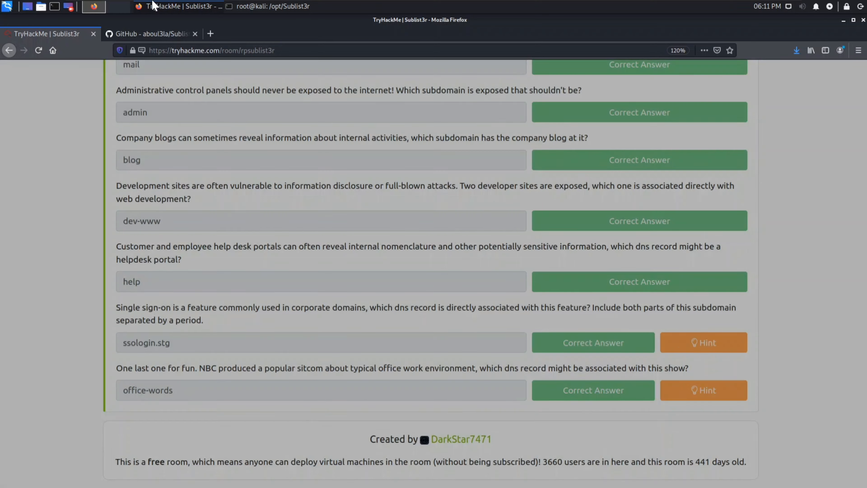
{"action": "left_click", "coordinate": [93, 6]}
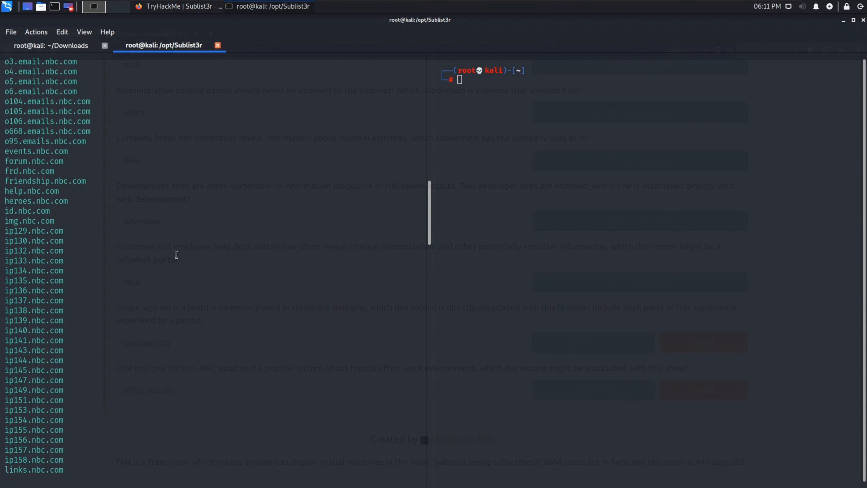
{"action": "scroll", "scroll_direction": "down", "scroll_amount": 3}
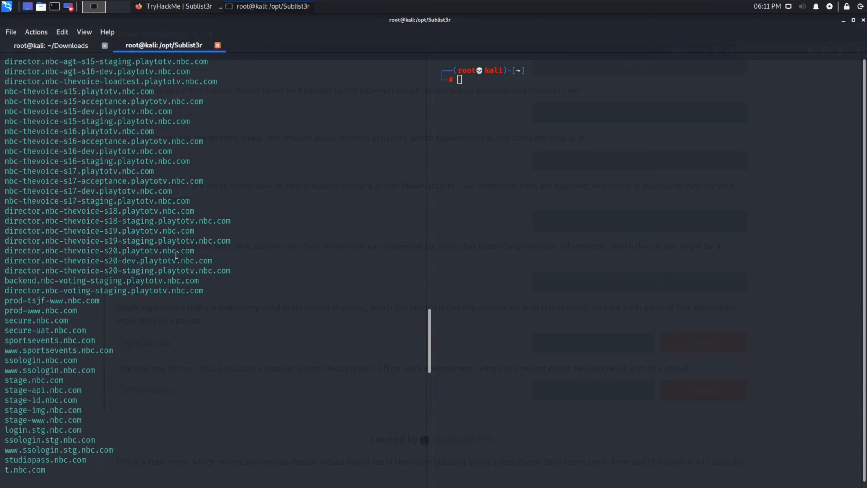
{"action": "left_click", "coordinate": [93, 6]}
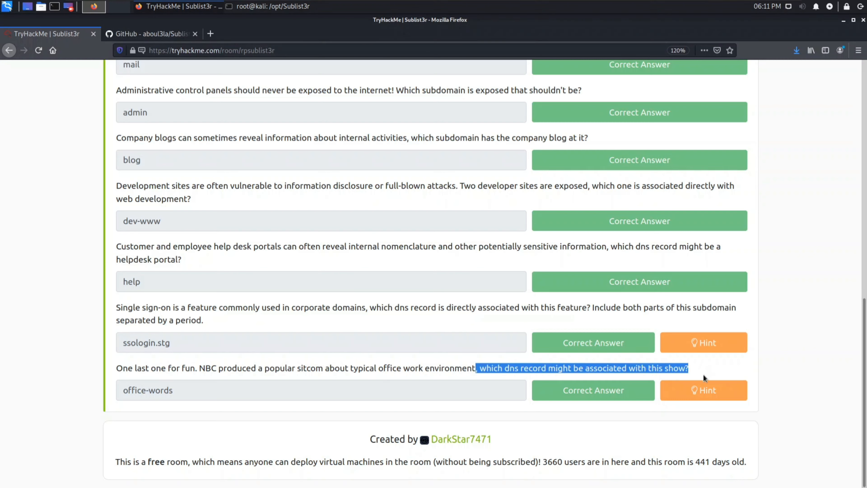
Check the sitcom (office-words) hint and scan further down the subdomain results
{"action": "left_click", "coordinate": [704, 390]}
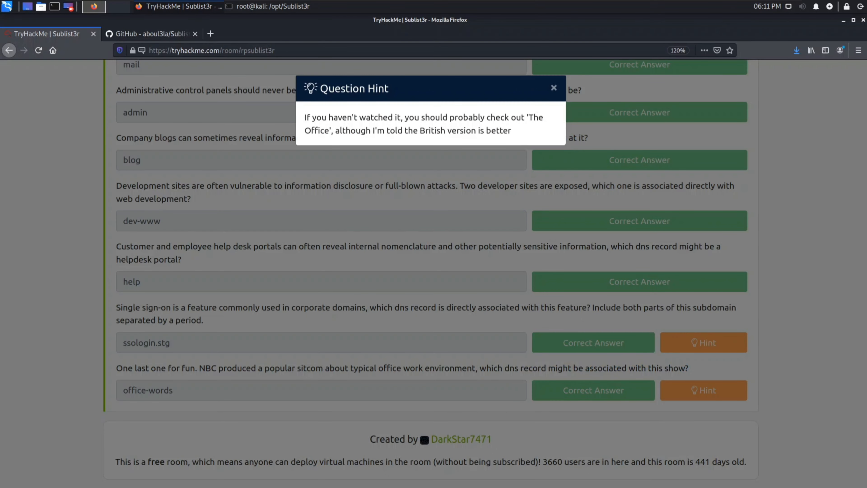
{"action": "left_click", "coordinate": [553, 87]}
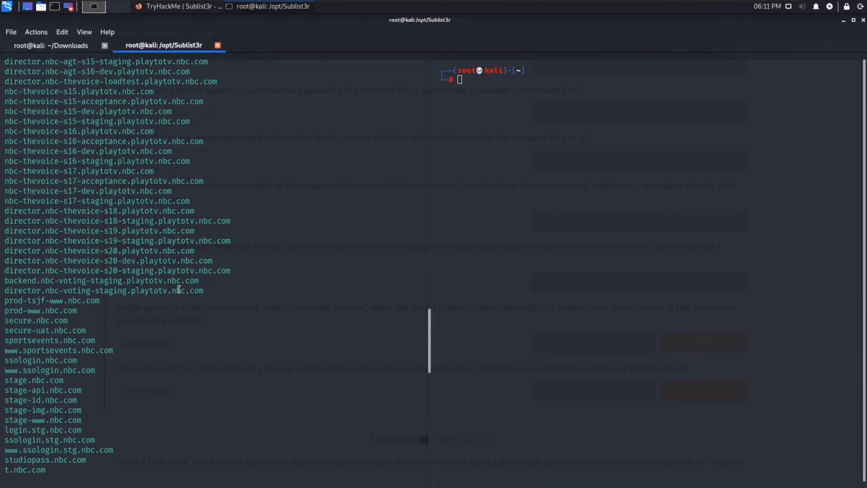
{"action": "scroll", "scroll_direction": "down", "scroll_amount": 3}
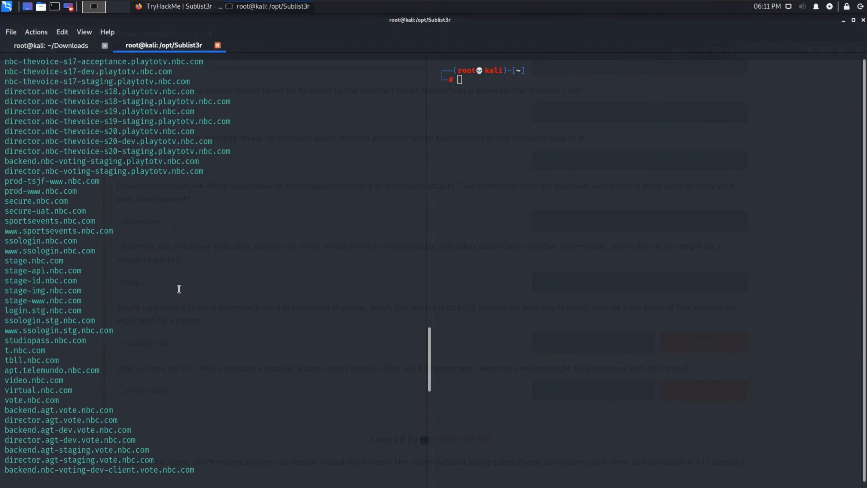
{"action": "scroll", "scroll_direction": "down", "scroll_amount": 3}
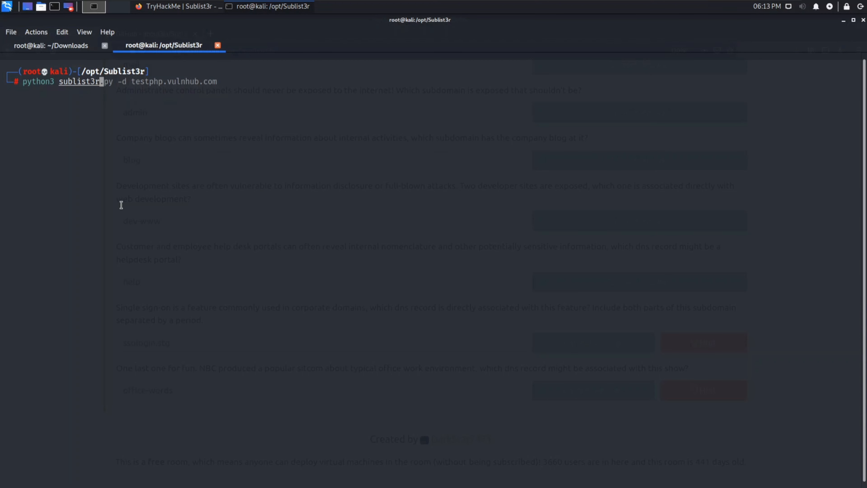
Run the google.com Sublist3r scan, then print the tool's help with python3 sublist3r.py -h
{"action": "key", "text": "Return"}
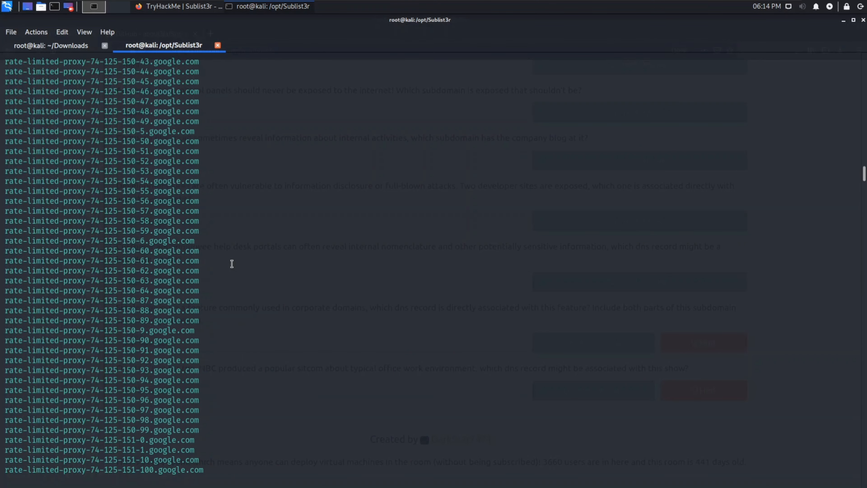
{"action": "scroll", "scroll_direction": "down", "scroll_amount": 3}
{"action": "type", "text": "python3 sublist3r.py -d google.com"}
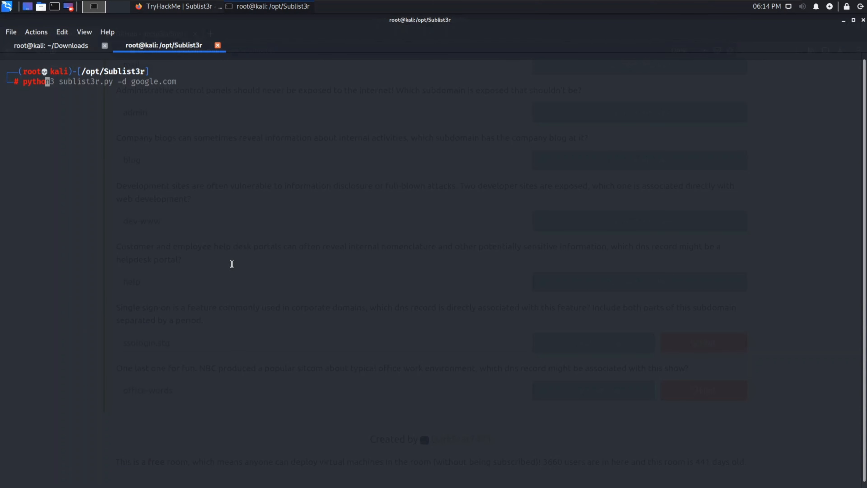
{"action": "key", "text": "Return"}
{"action": "type", "text": "python3 sublist3r.py"}
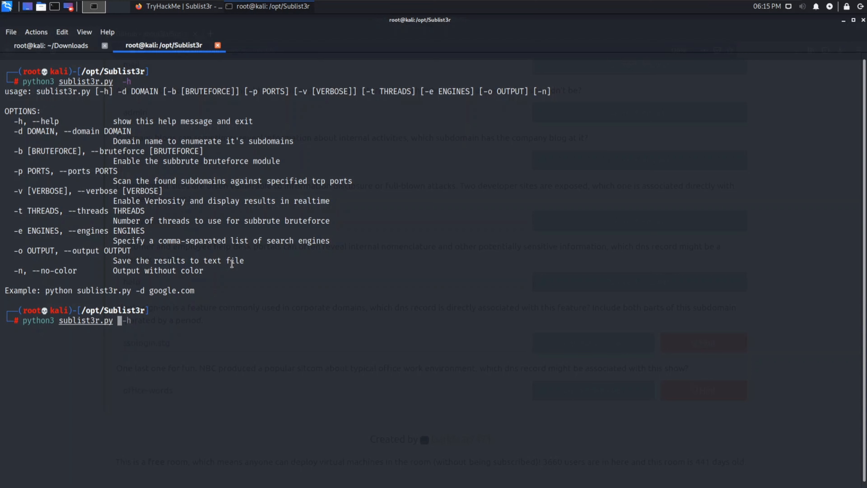
Run python3 sublist3r.py -d google.com -e bing for a Bing-only scan, then clear the terminal
{"action": "type", "text": "-d google.com"}
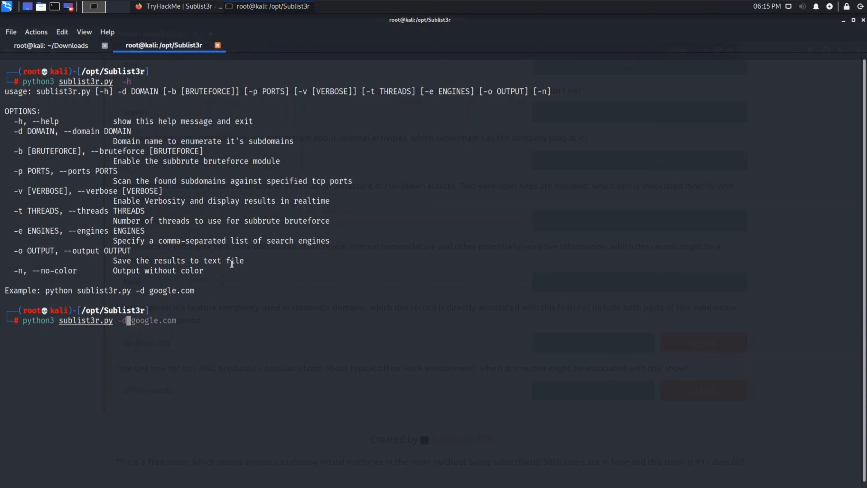
{"action": "key", "text": "Right"}
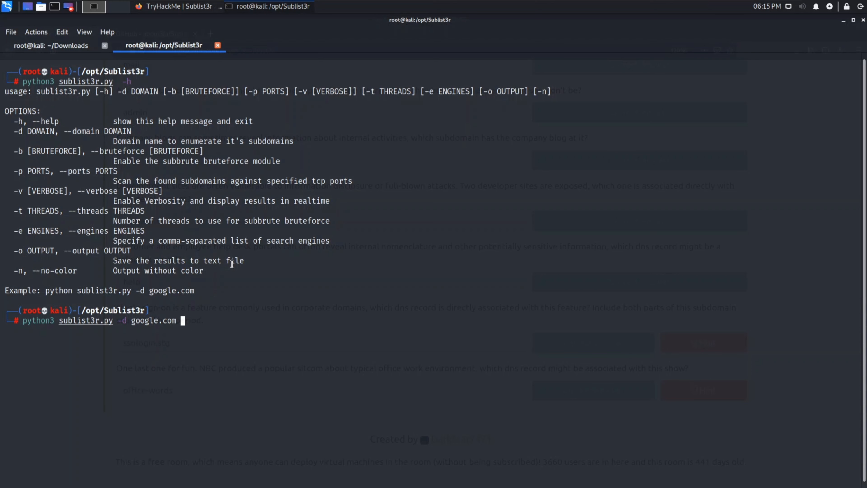
{"action": "type", "text": "-e"}
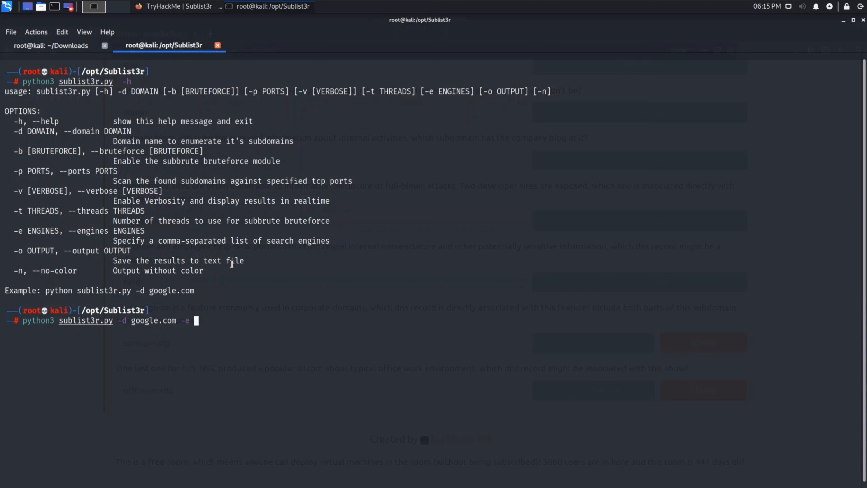
{"action": "type", "text": "bin"}
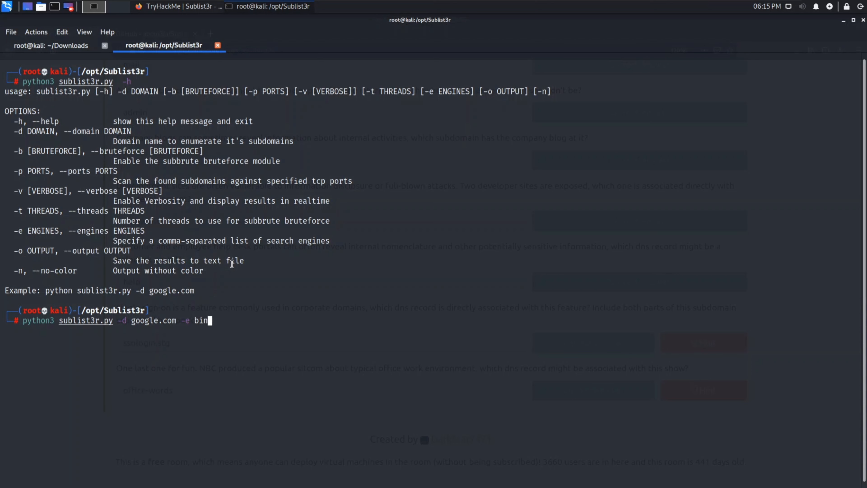
{"action": "type", "text": "g"}
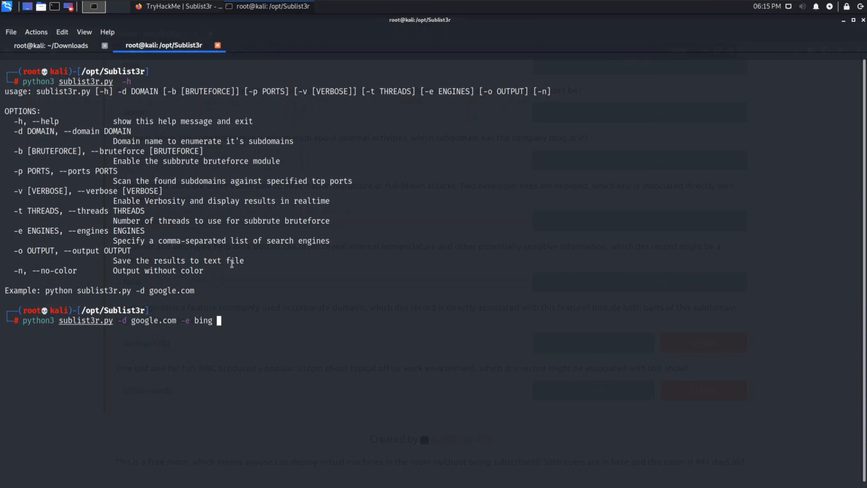
{"action": "key", "text": "Return"}
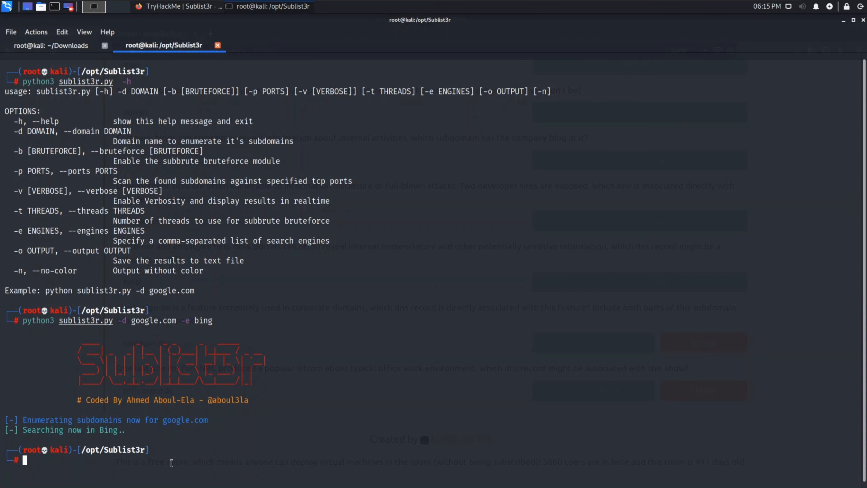
{"action": "mouse_move", "coordinate": [244, 457]}
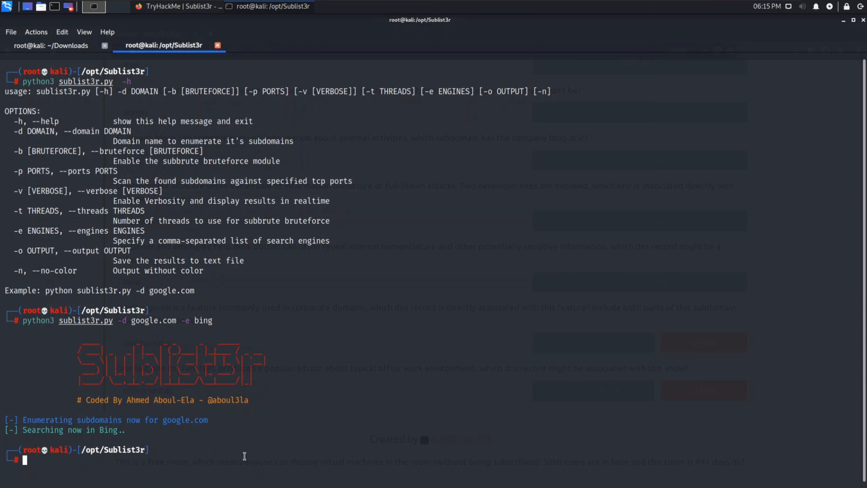
{"action": "type", "text": "clear"}
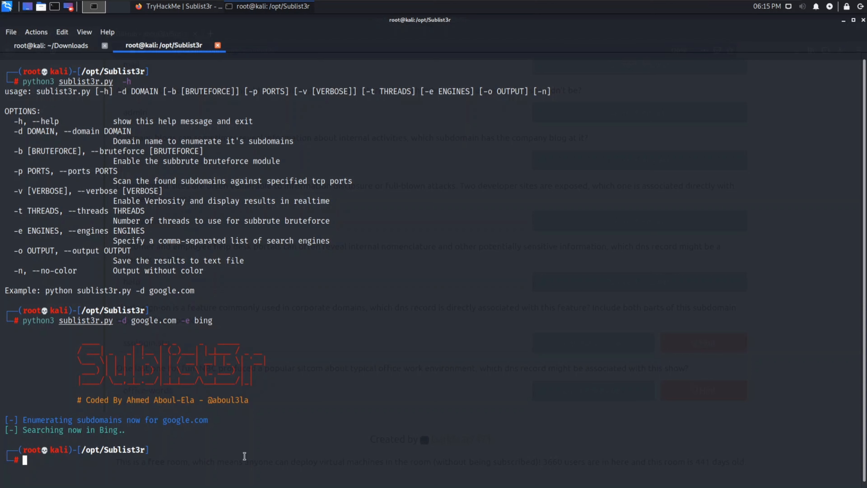
{"action": "mouse_move", "coordinate": [369, 408]}
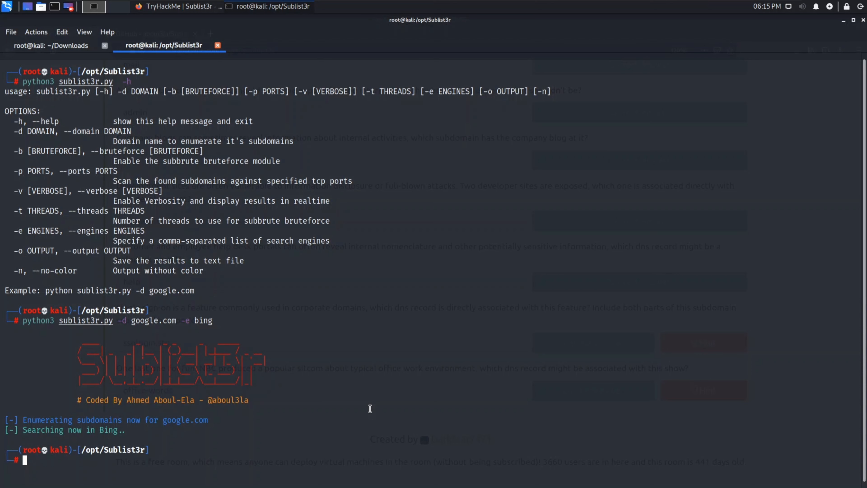
{"action": "mouse_move", "coordinate": [363, 409]}
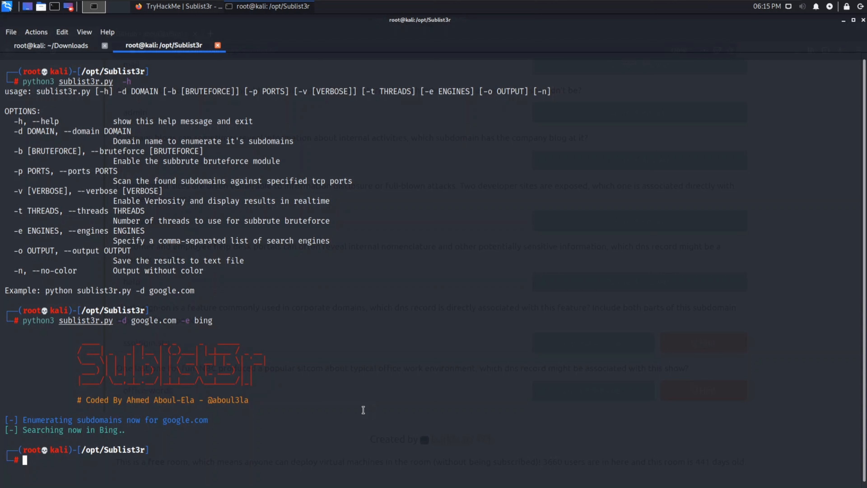
{"action": "mouse_move", "coordinate": [377, 79]}
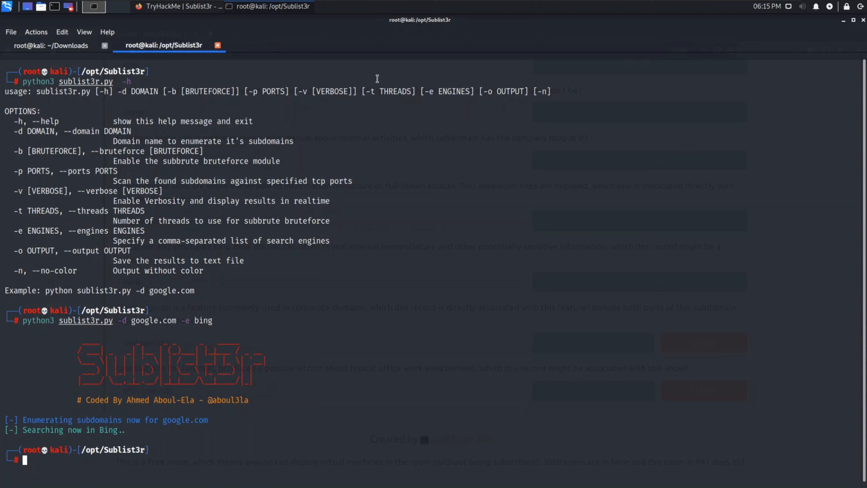